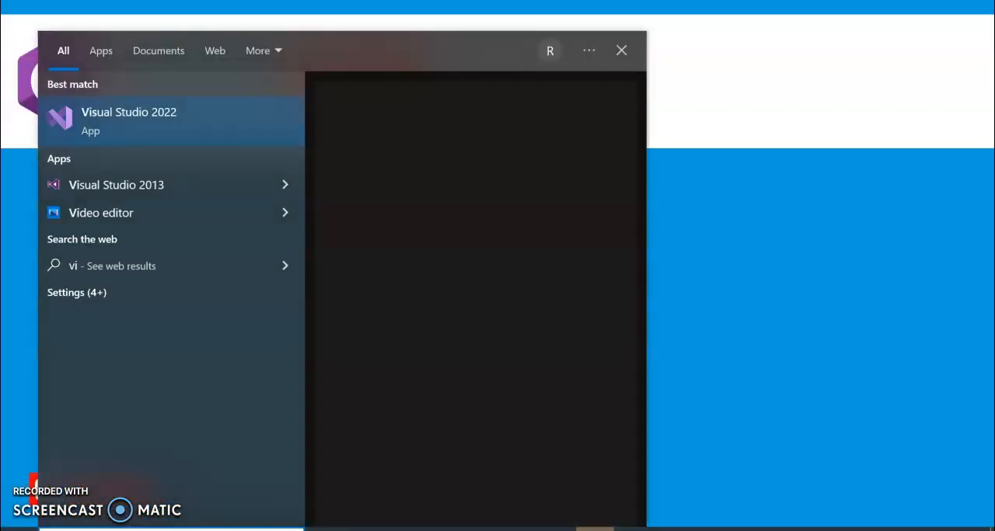
Start a new ASP.NET Core Web API project named CachingAPI from Visual Studio 2022.
left_click(129, 121)
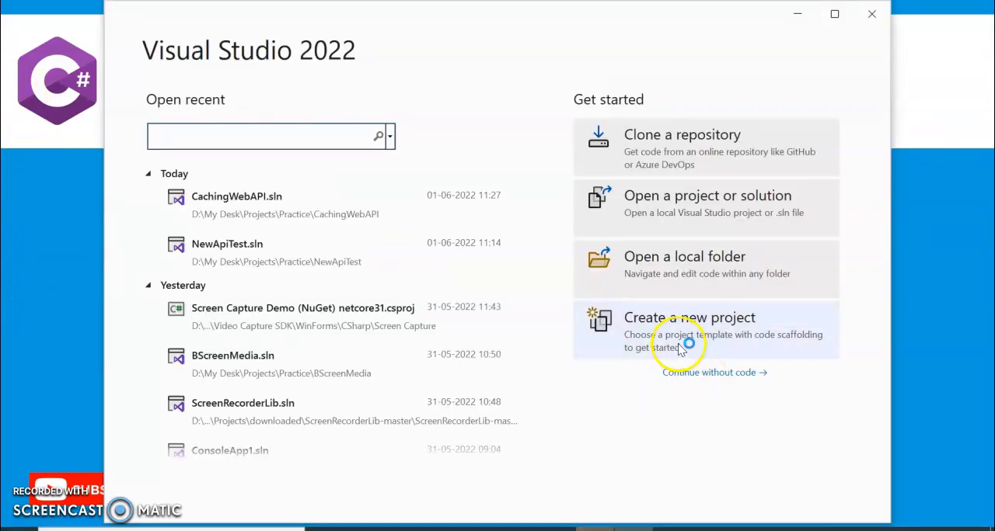
left_click(689, 317)
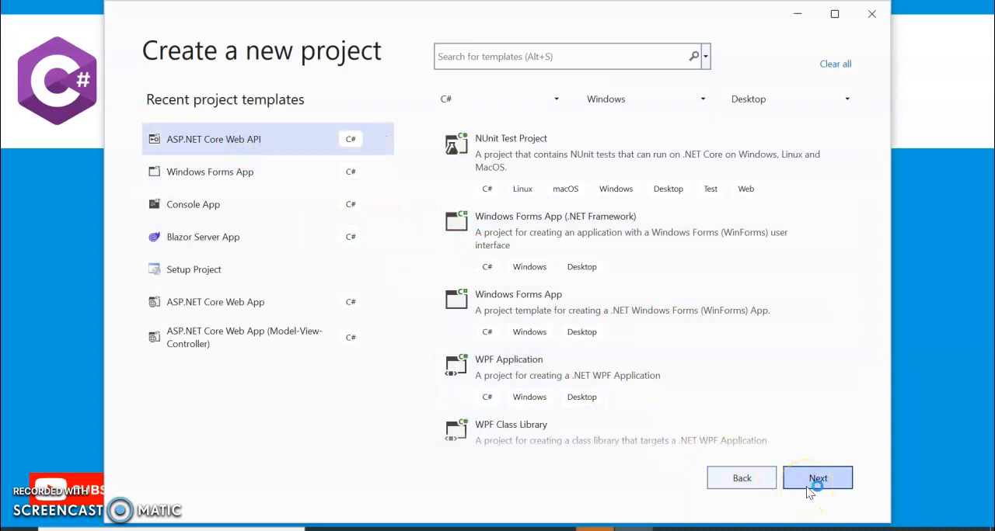
left_click(817, 479)
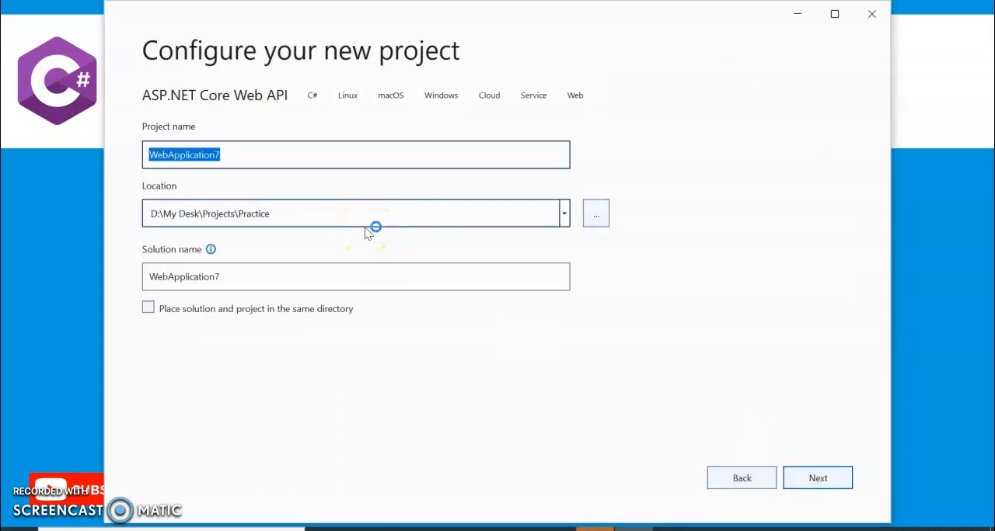
type("CachingAPi")
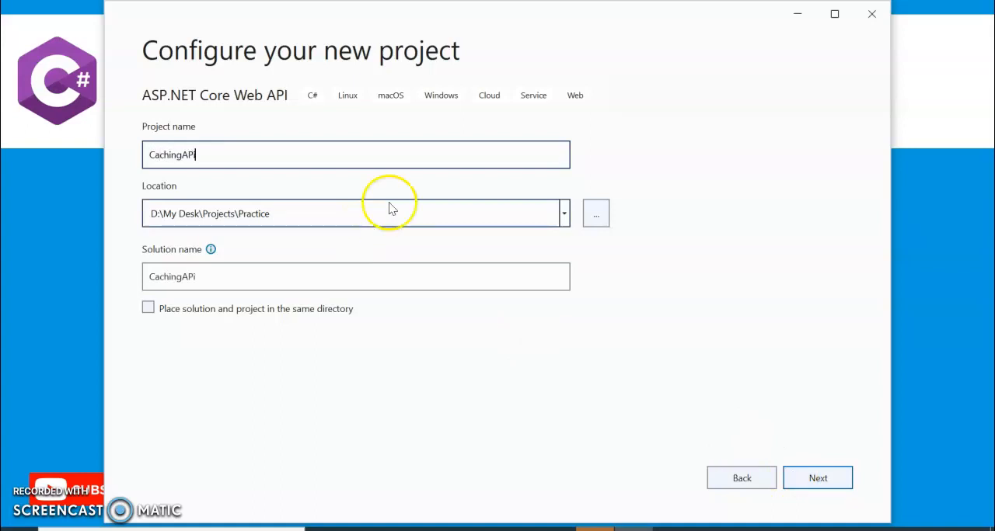
left_click(818, 478)
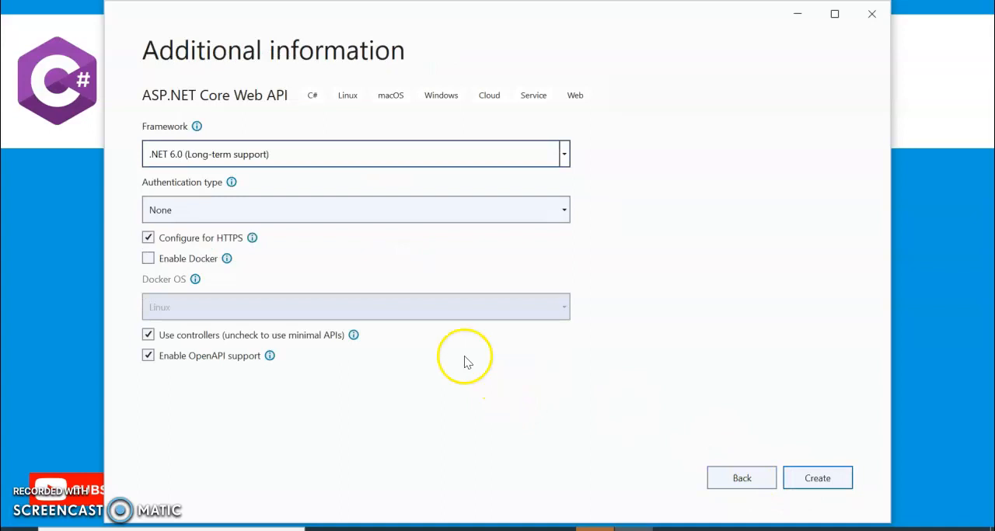
Create the project on .NET 6.0 with HTTPS and OpenAPI support turned off.
left_click(149, 237)
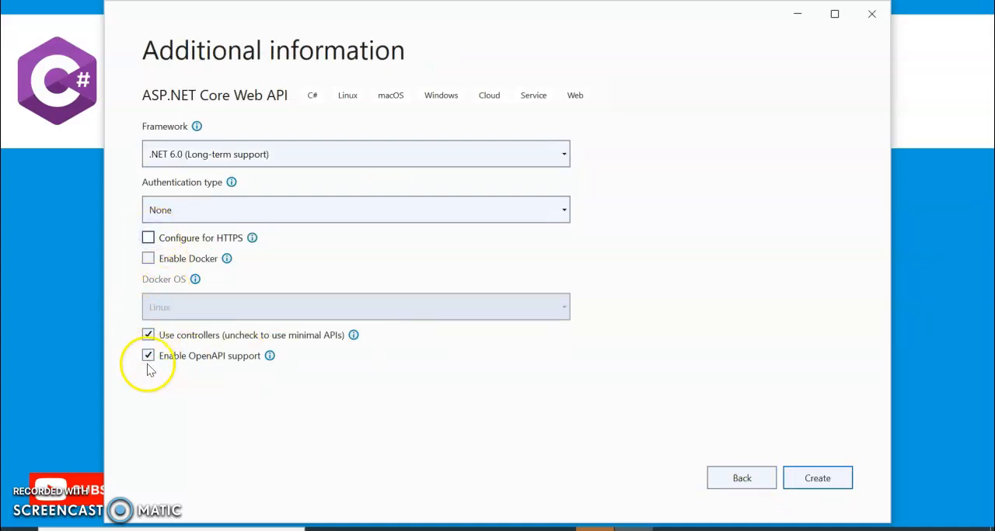
left_click(147, 354)
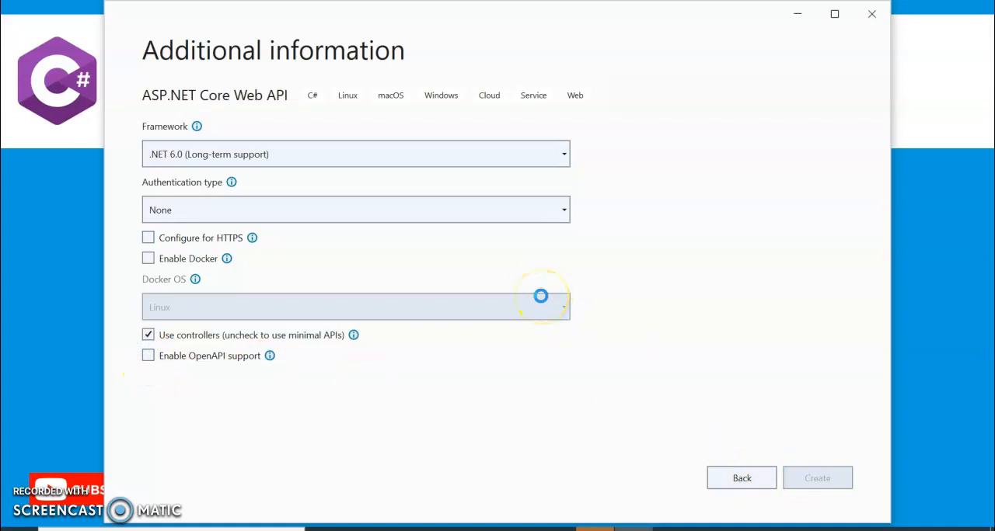
left_click(817, 479)
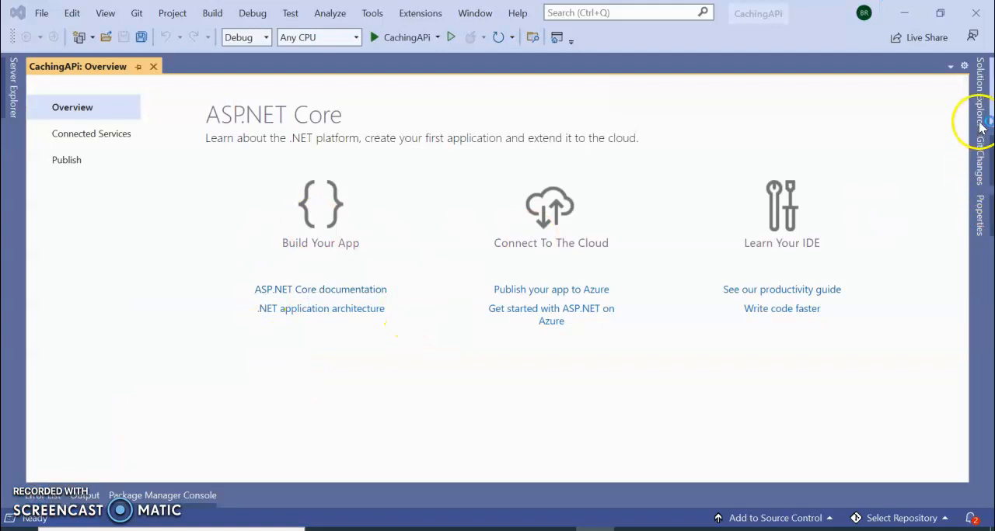
Browse the project in Solution Explorer, save WeatherForecastController changes and view CachingAPi.csproj.
left_click(979, 124)
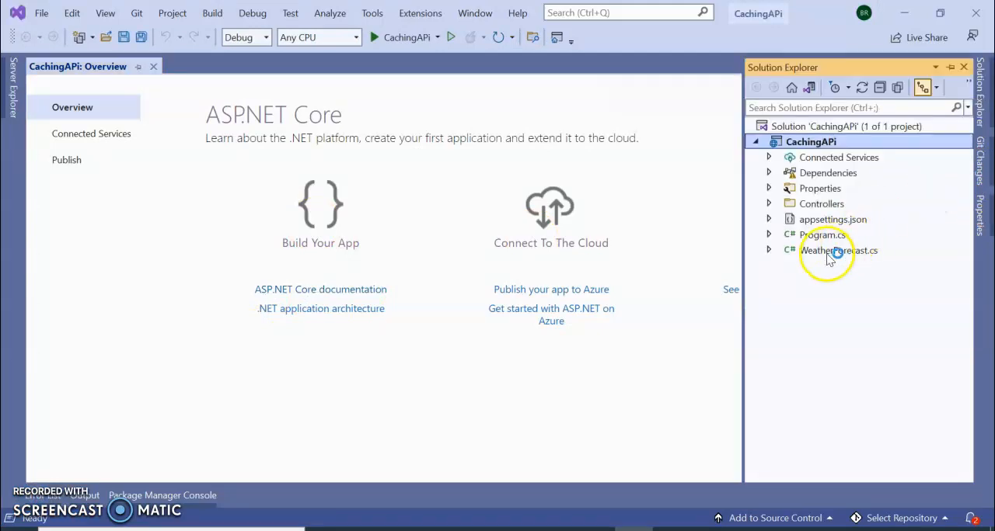
left_click(838, 250)
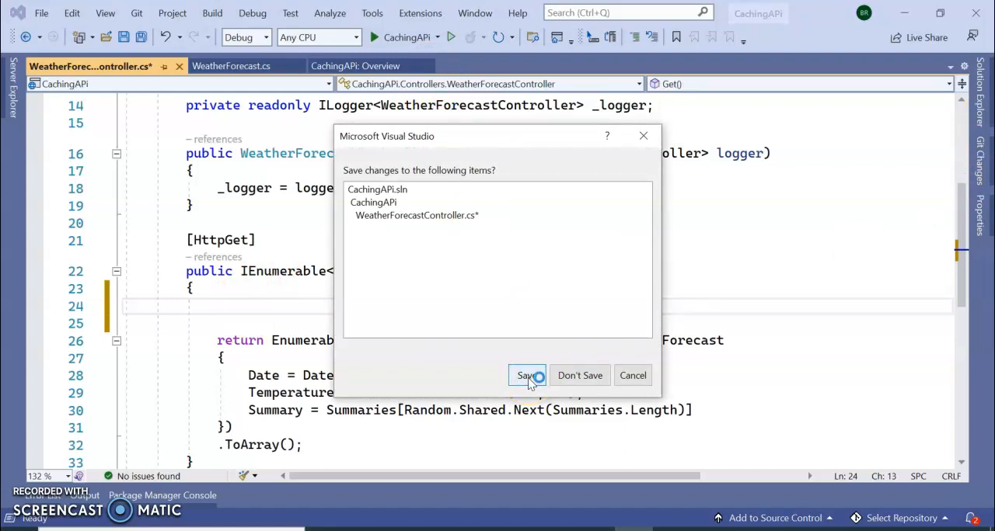
left_click(527, 377)
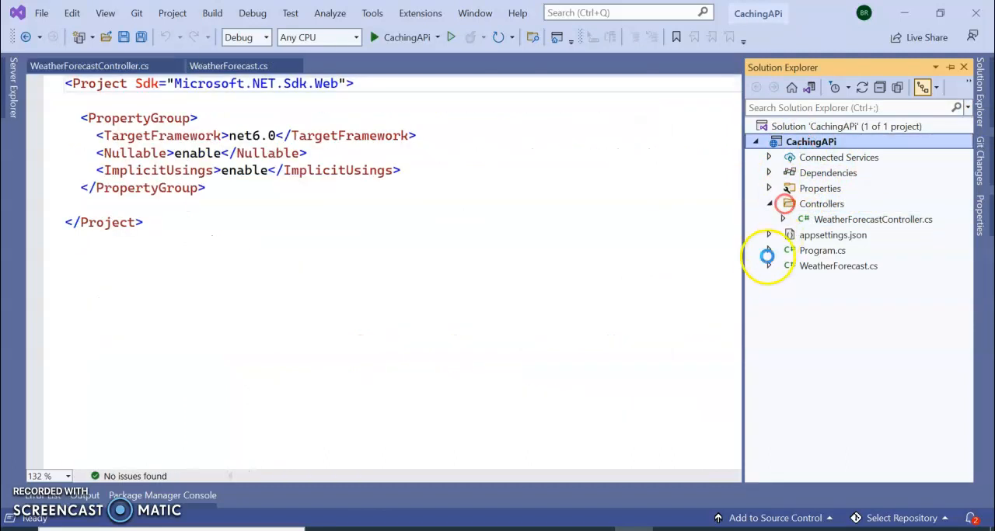
Add a new class file CacheModelData to the project.
right_click(811, 142)
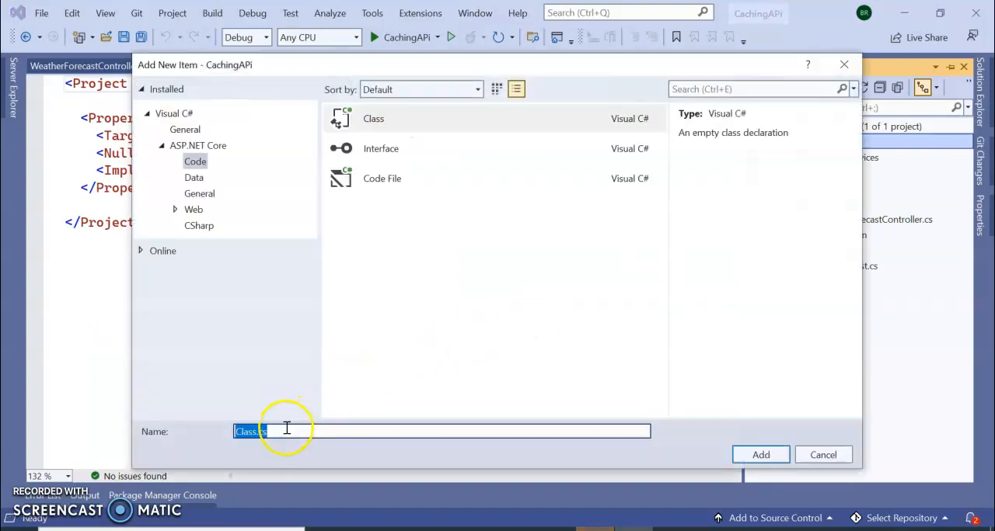
type("CacheModelData")
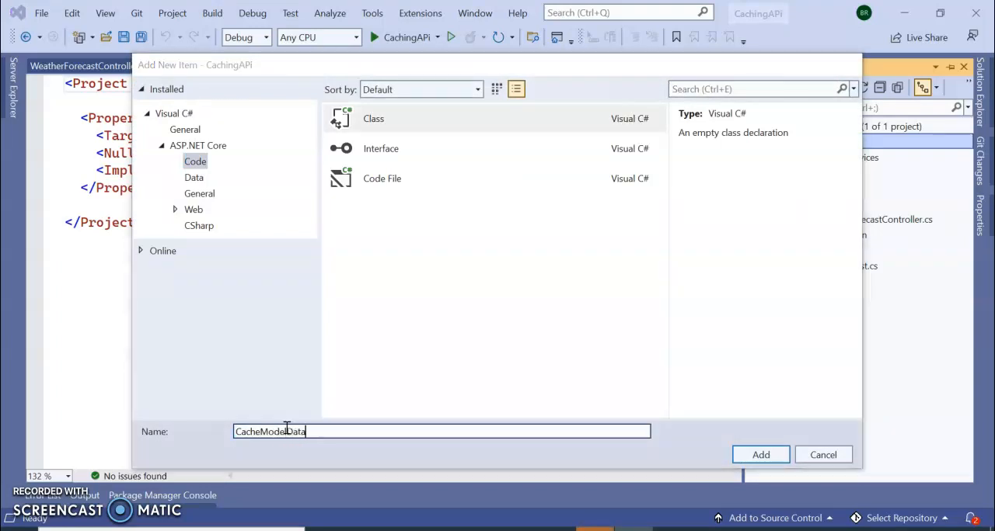
left_click(758, 454)
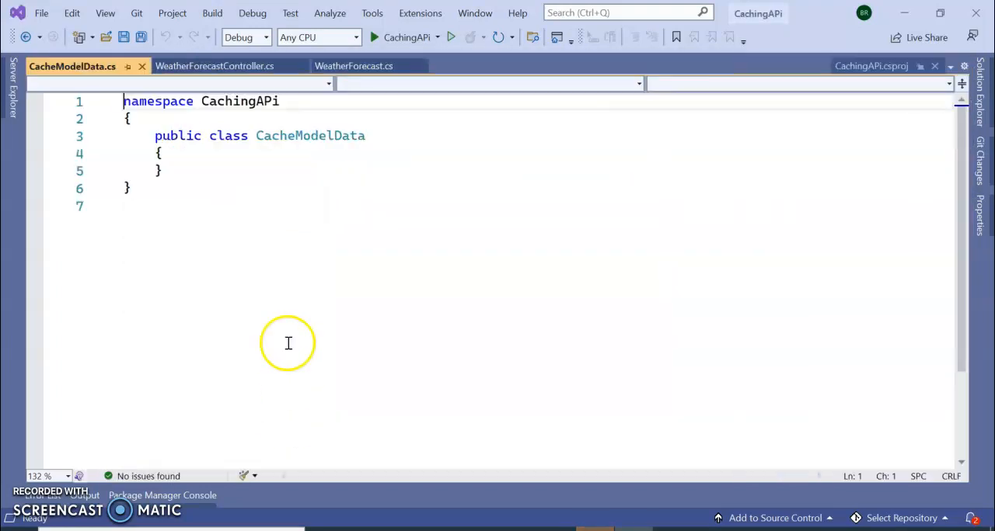
Make CacheModelData static with a private static readonly IMemoryCache _memoryCache field.
type("sta")
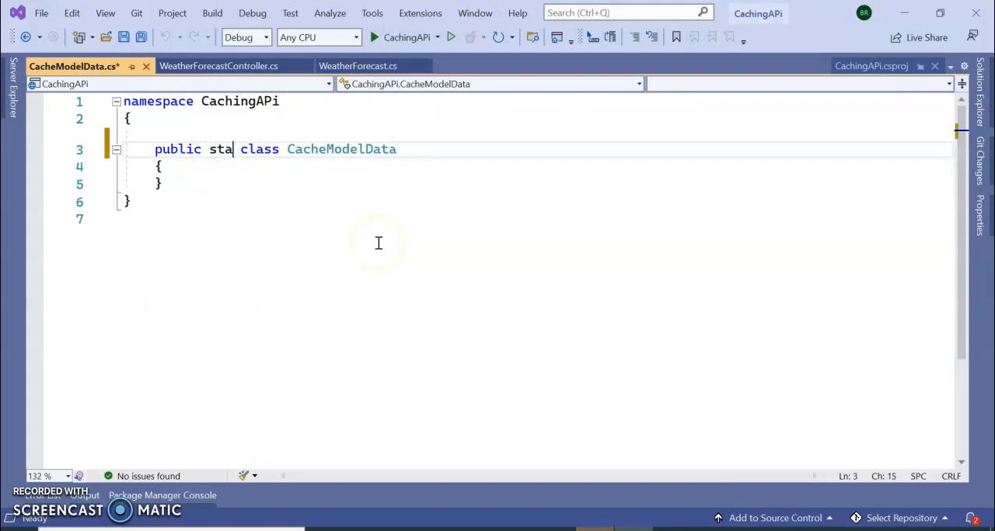
type("tic")
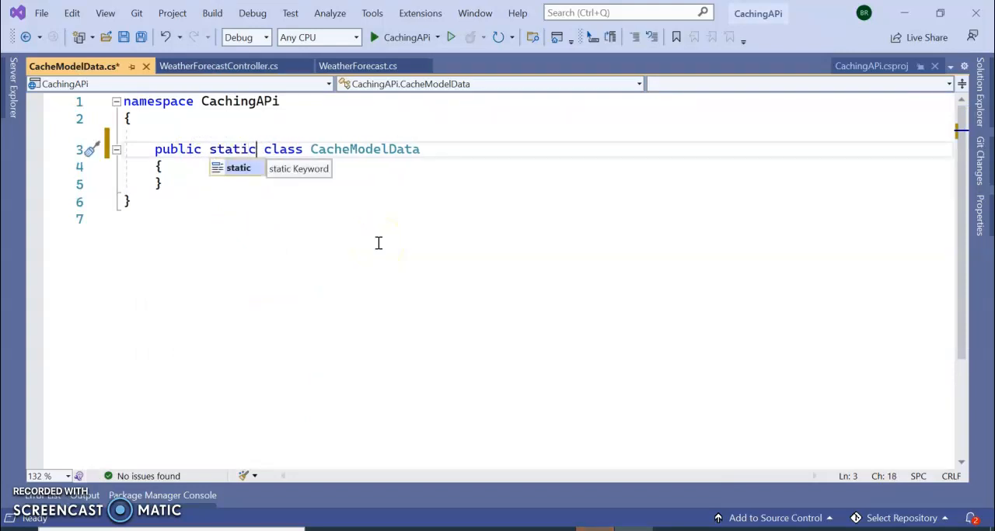
type("private static readonly IMemoryCache _memoryCache = new MemoryCache(new MemoryCacheOptions());")
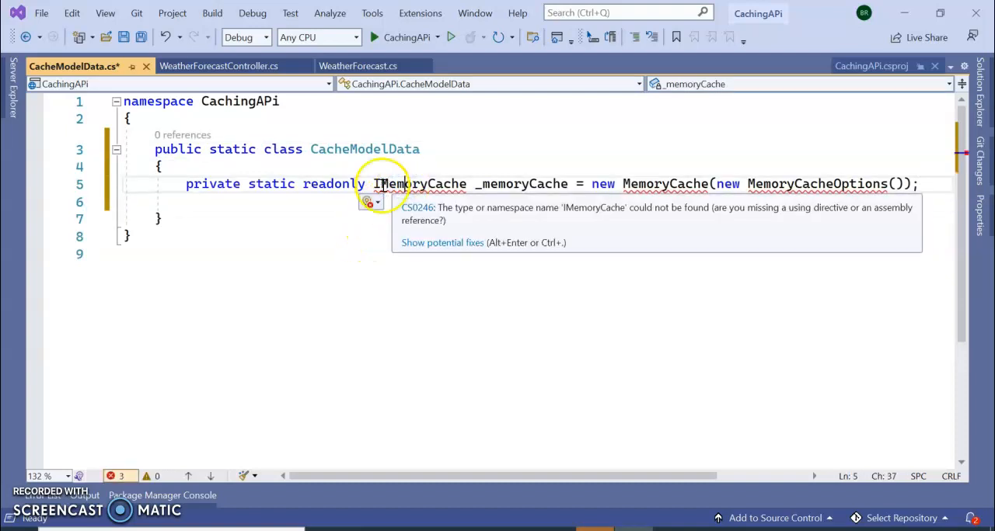
Resolve IMemoryCache by importing Microsoft.Extensions.Caching.Memory via the quick fix.
left_click(395, 219)
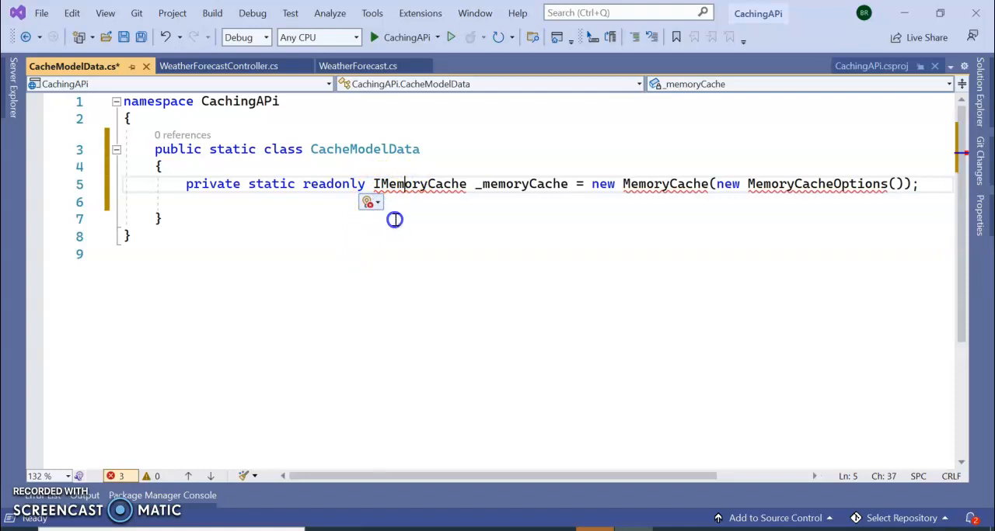
left_click(367, 202)
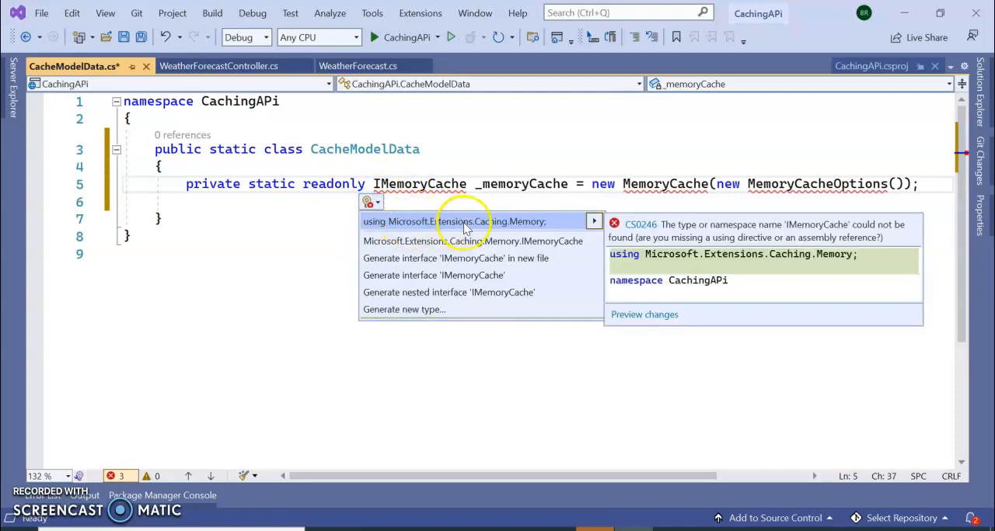
left_click(454, 221)
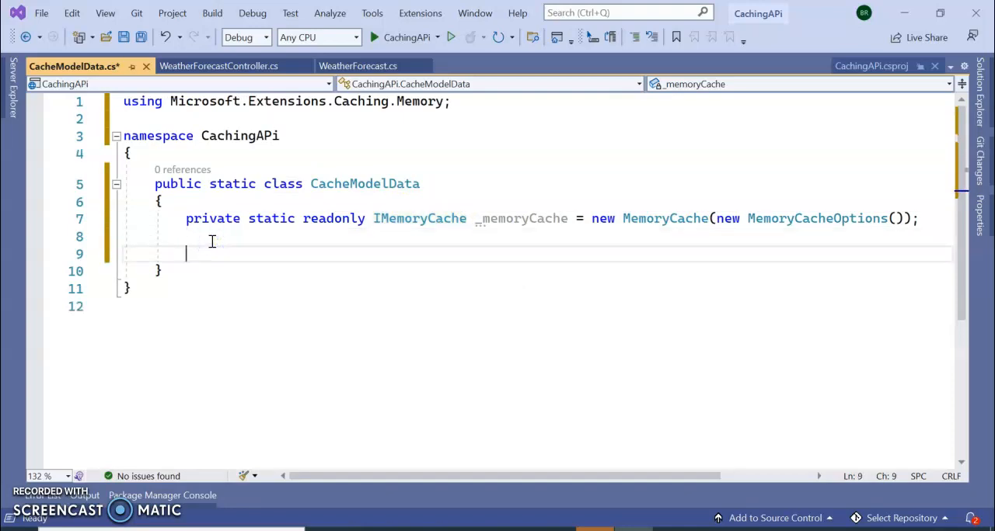
Declare public static void AddCache(string cacheKey, int value) in CacheModelData.
type("public stat")
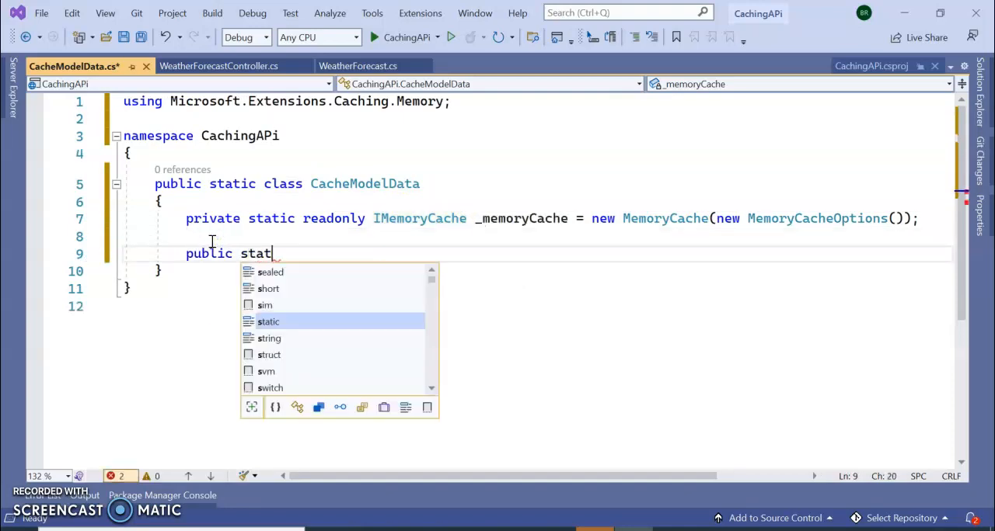
type("ic void A")
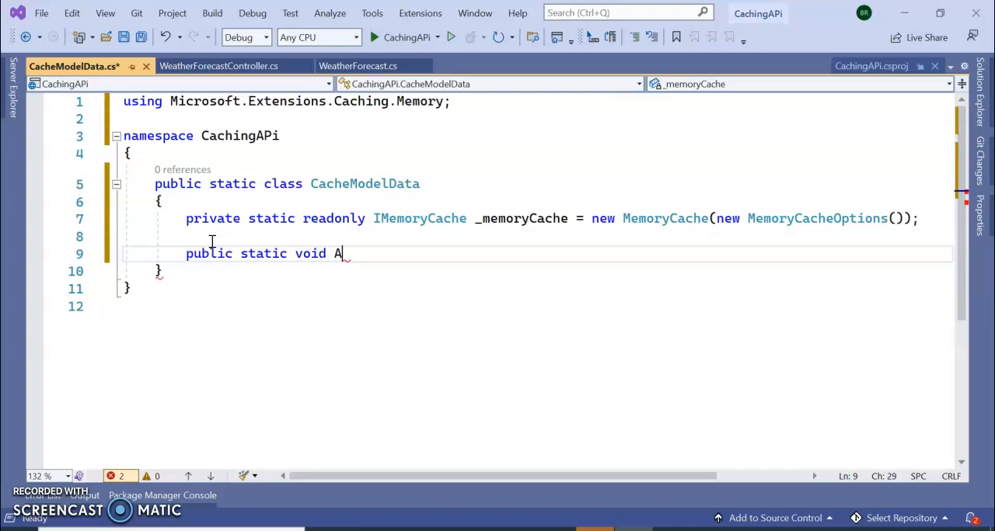
type("dd")
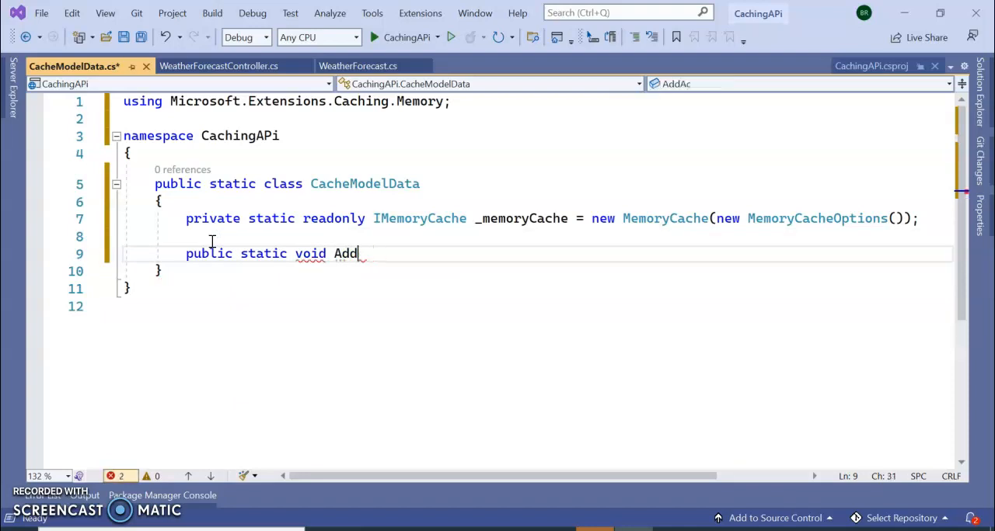
type("Cash")
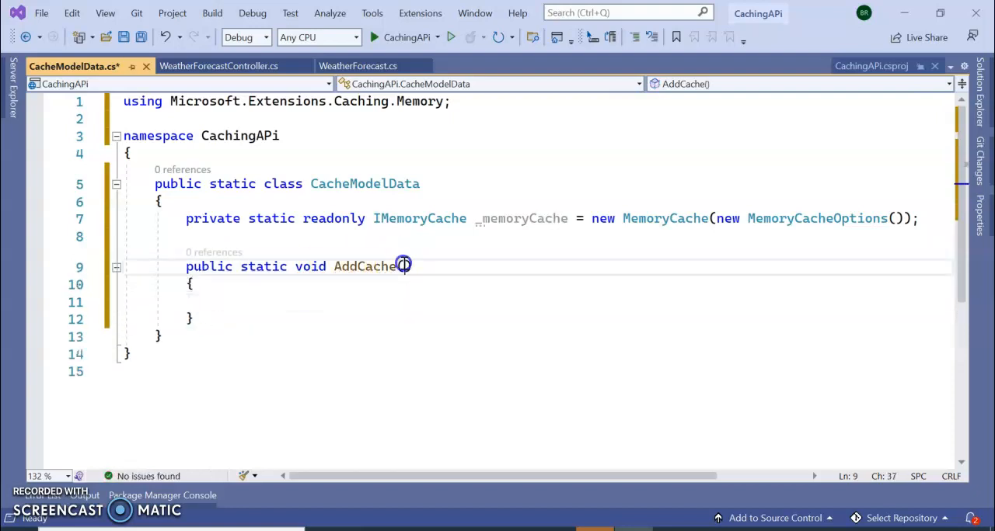
type("(string")
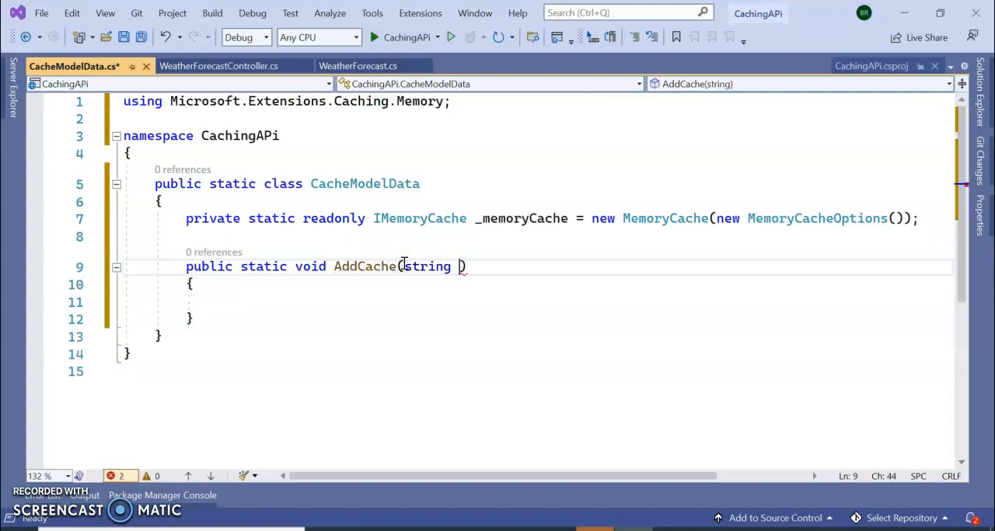
type("cacheKey")
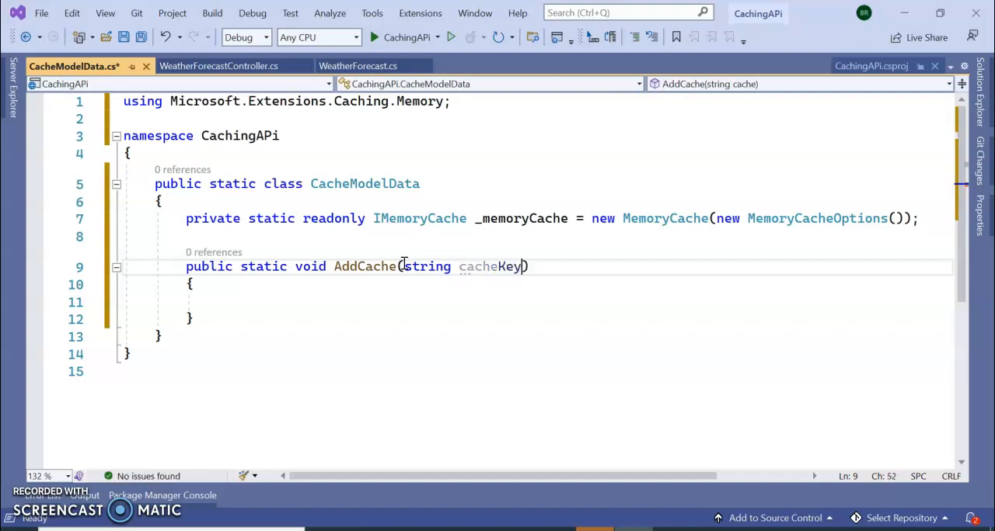
type(",i")
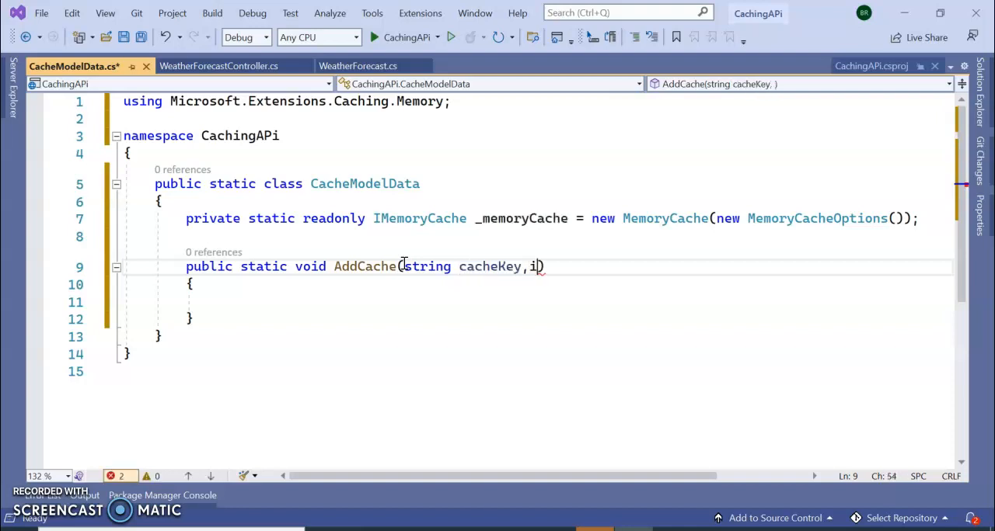
type("nt value")
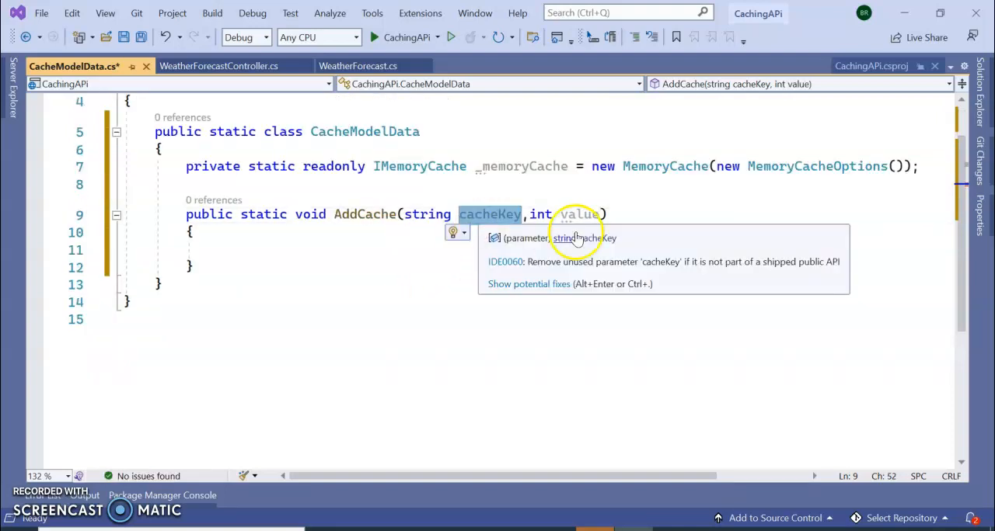
Fill AddCache with MemoryCacheEntryOptions (60 s absolute, high priority, 20 s sliding) and _memoryCache.Set.
left_click(580, 301)
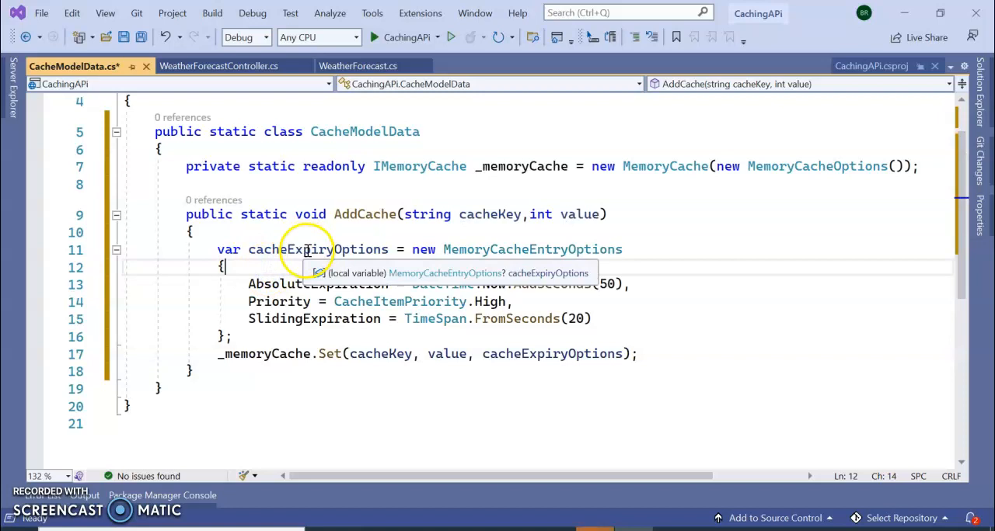
left_click_drag(249, 285, 513, 302)
type("6")
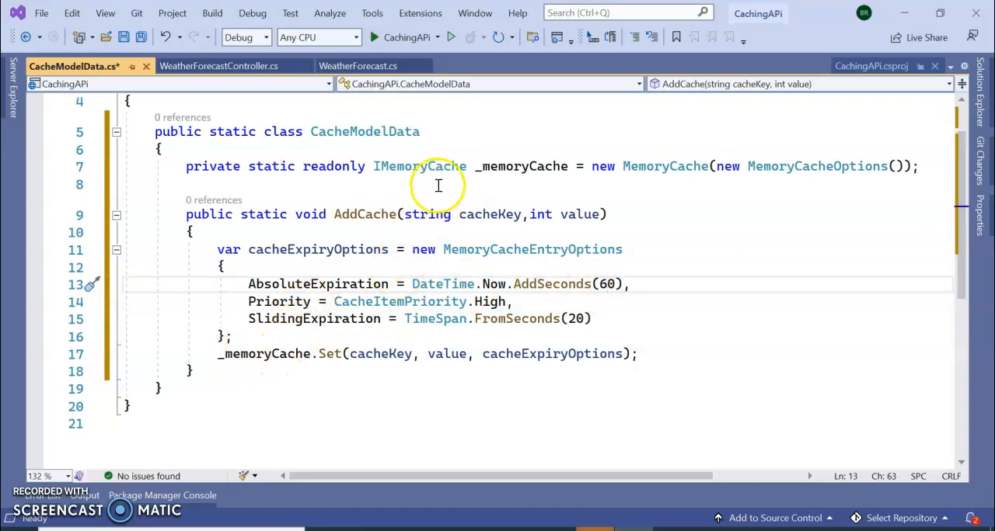
double_click(379, 354)
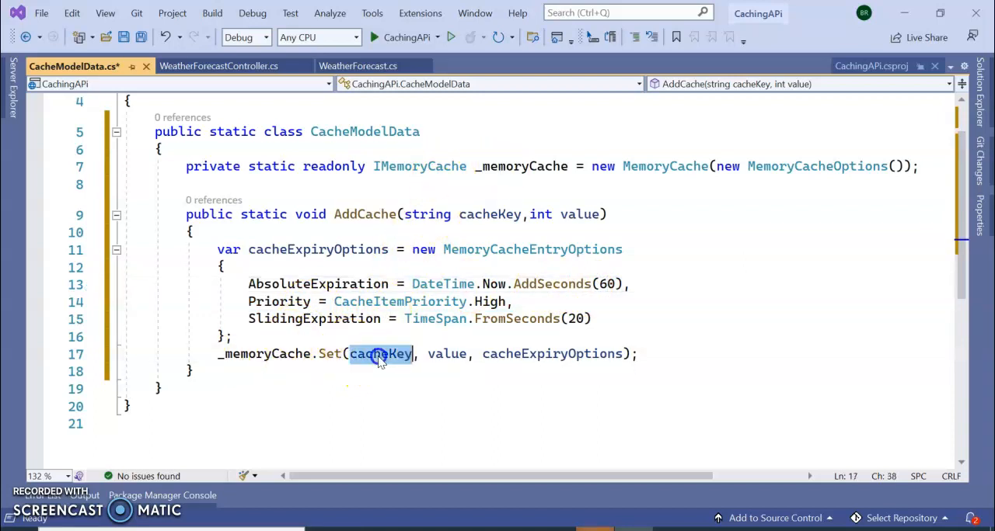
double_click(553, 354)
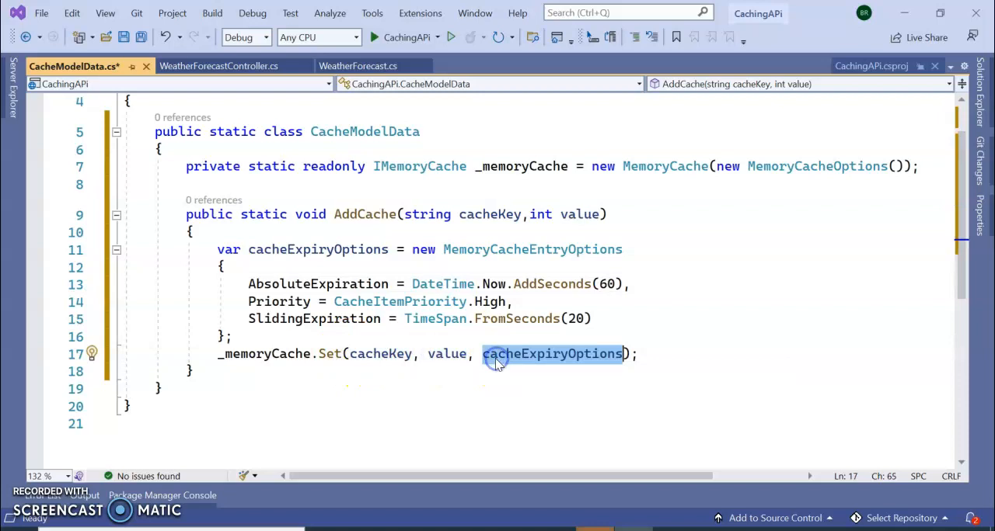
left_click(551, 354)
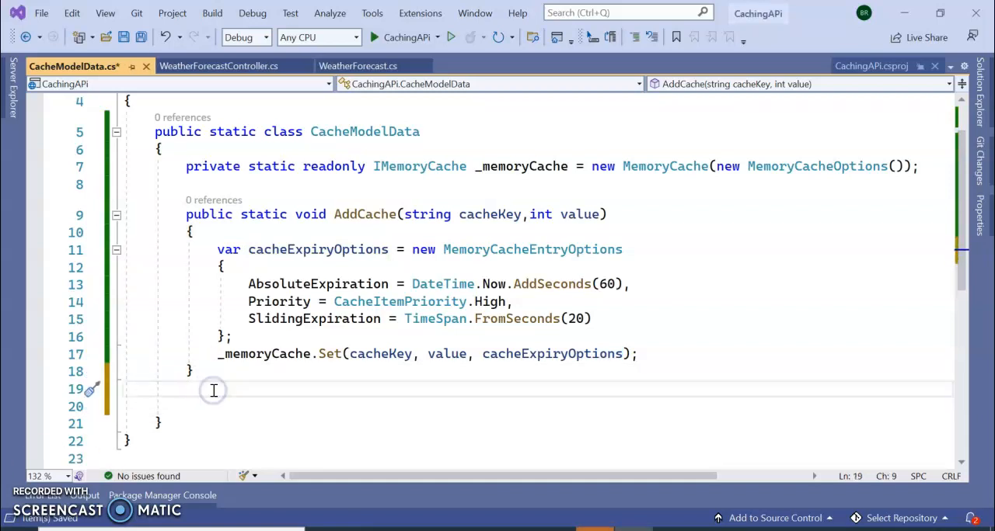
Write public static int GetCache(string cacheKey) using _memoryCache.Get and Convert.ToInt32.
type("public stat")
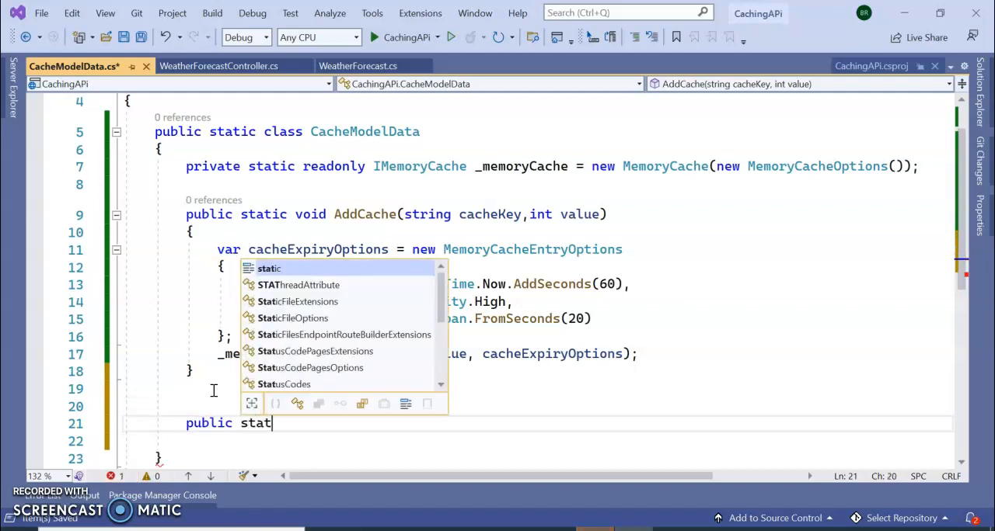
type("ic int")
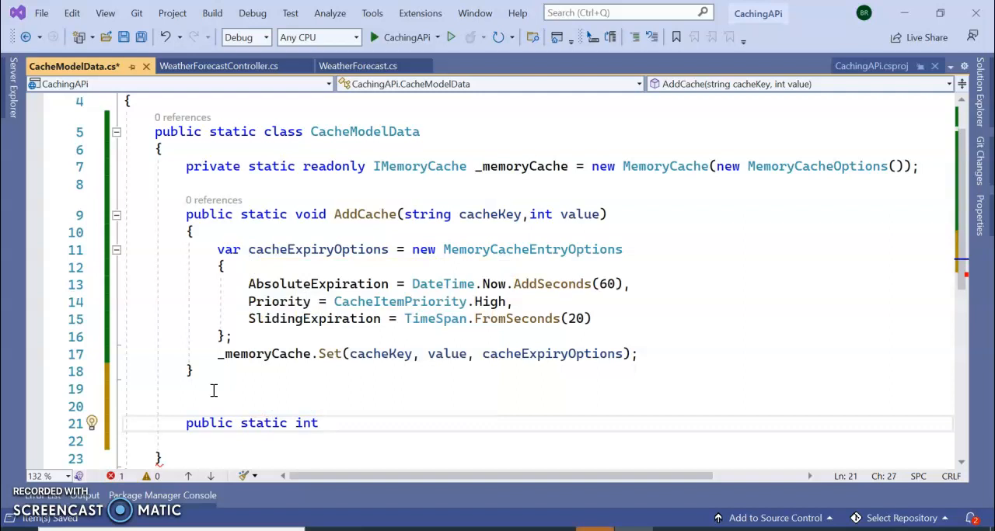
type("GetCa")
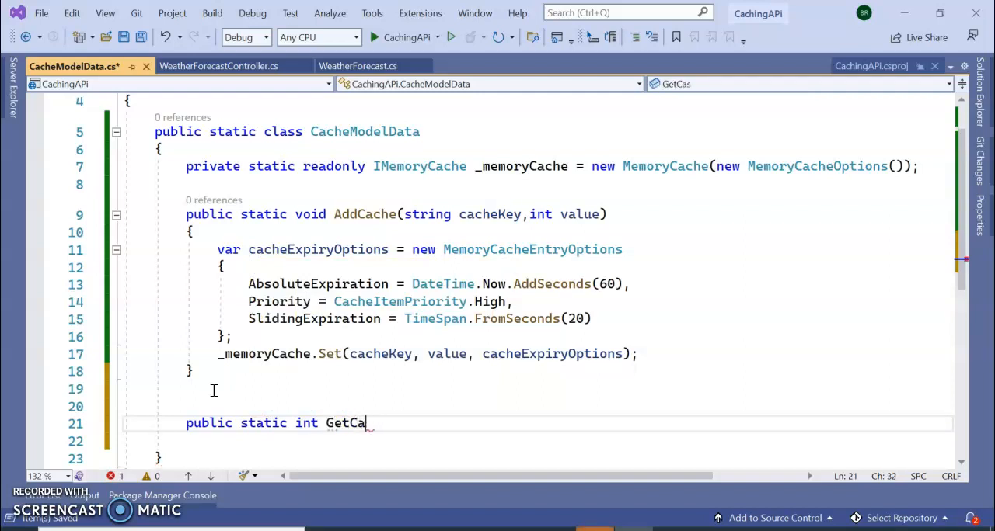
type("che()")
left_click(538, 441)
type("{")
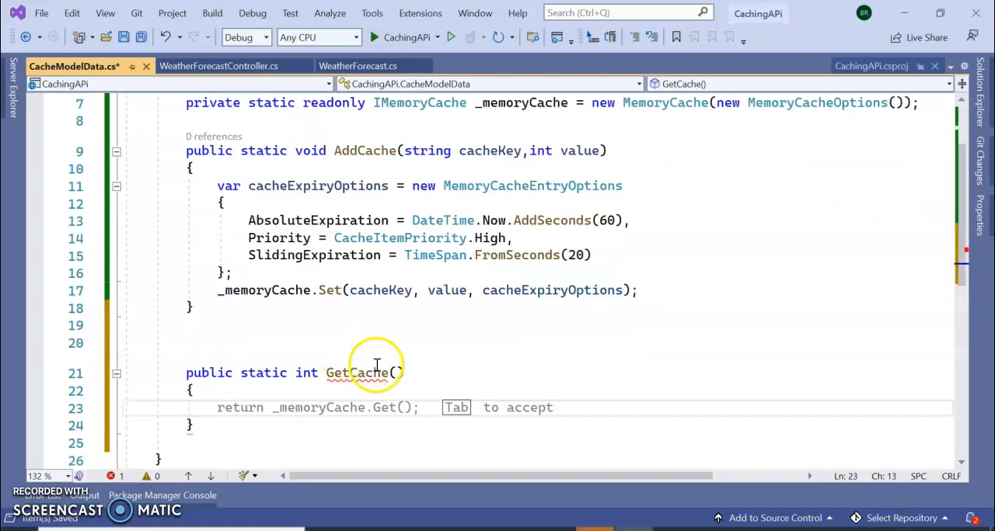
type("string cacheKey")
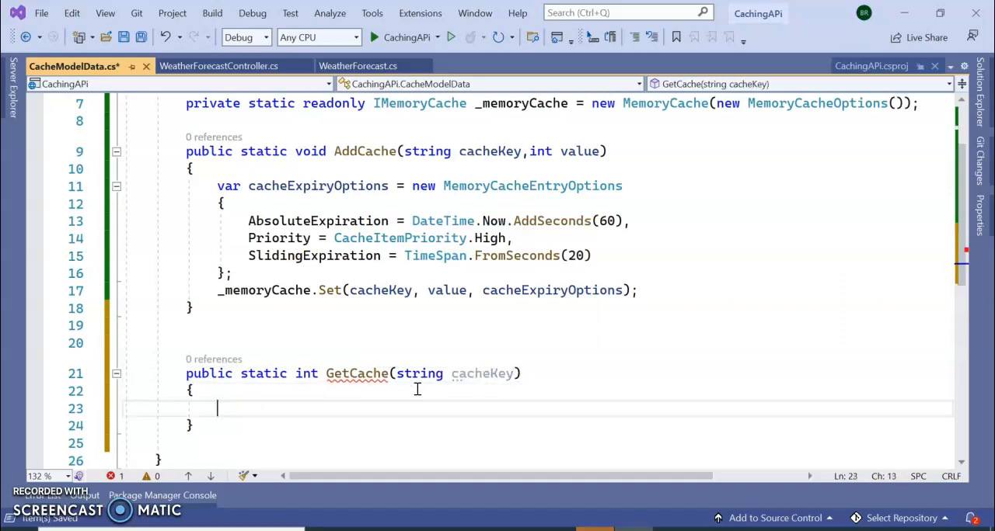
type("var result = _memoryCache.Get(cacheKey);")
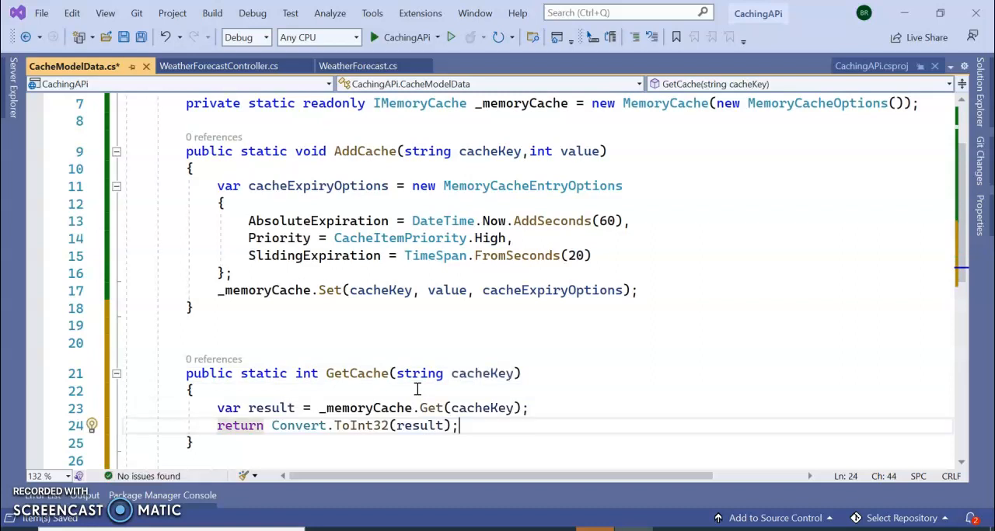
mouse_move(432, 407)
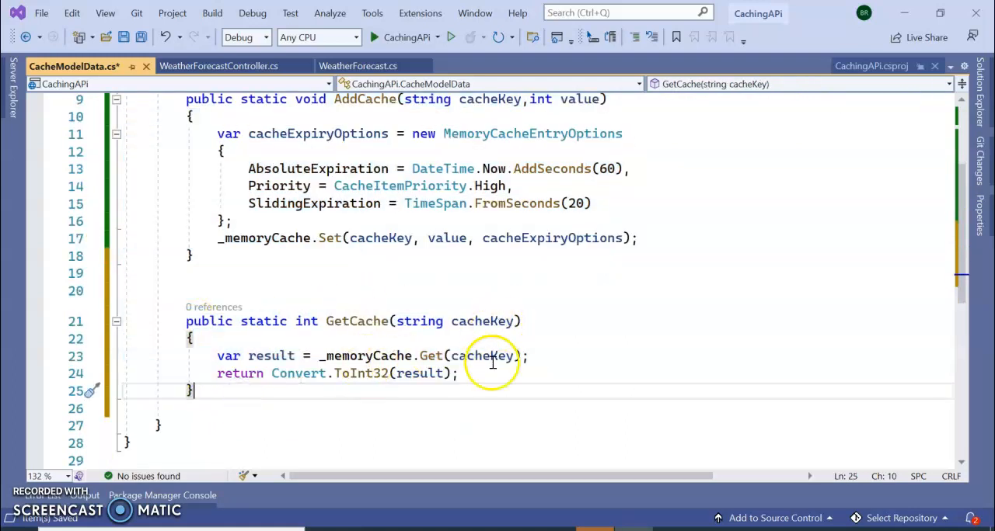
In WeatherForecastController's Get, call AddCache("testIDKey", 100) and GetCache("testIDKey").
left_click(216, 66)
type("var result = CacheModelData.GetCache(\"testID\");")
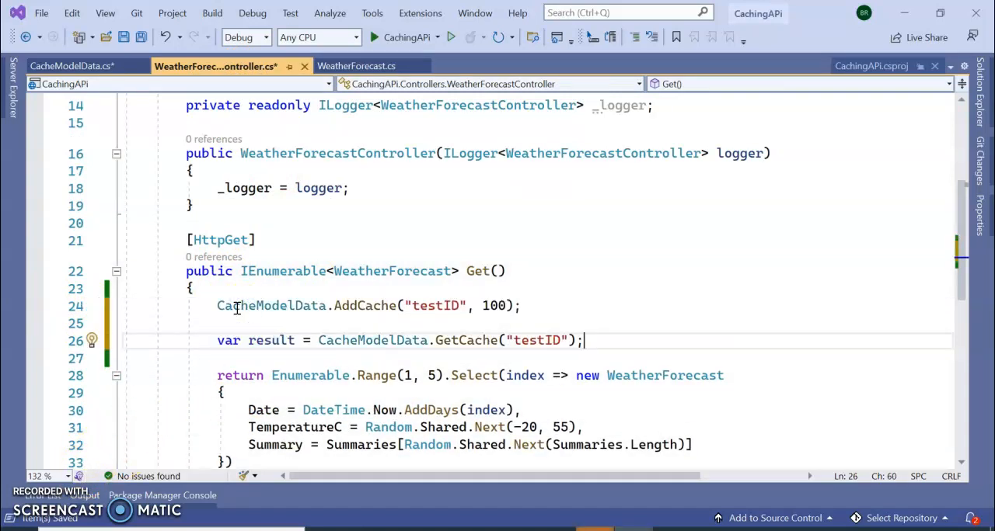
double_click(270, 305)
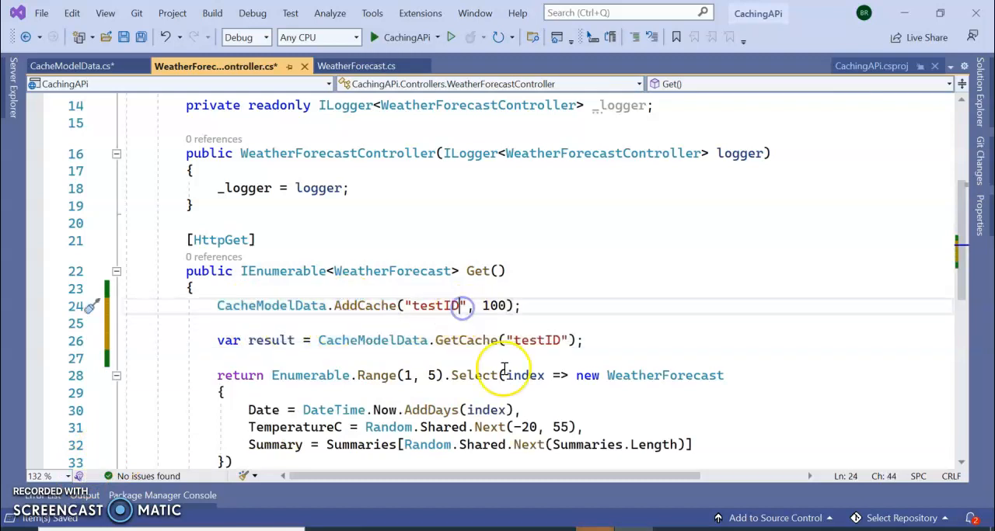
type("key")
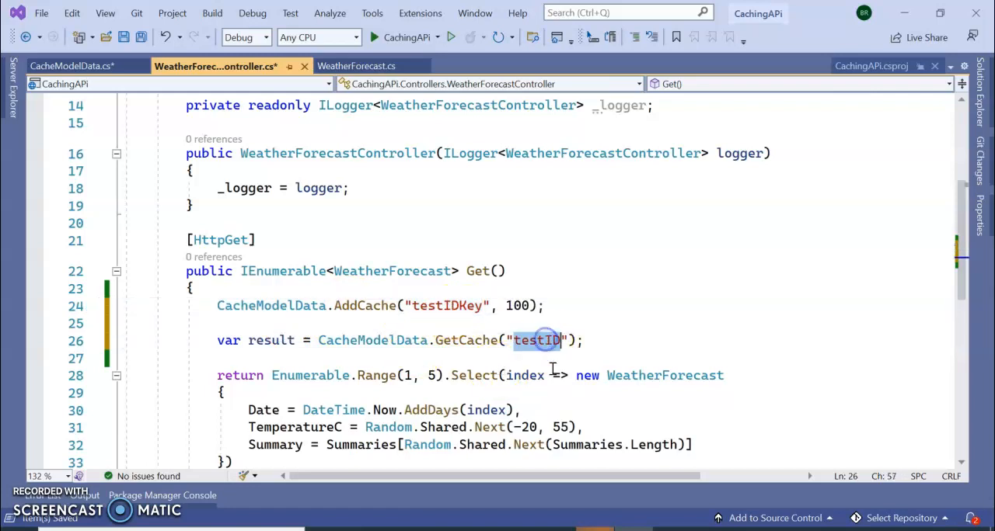
type("Key")
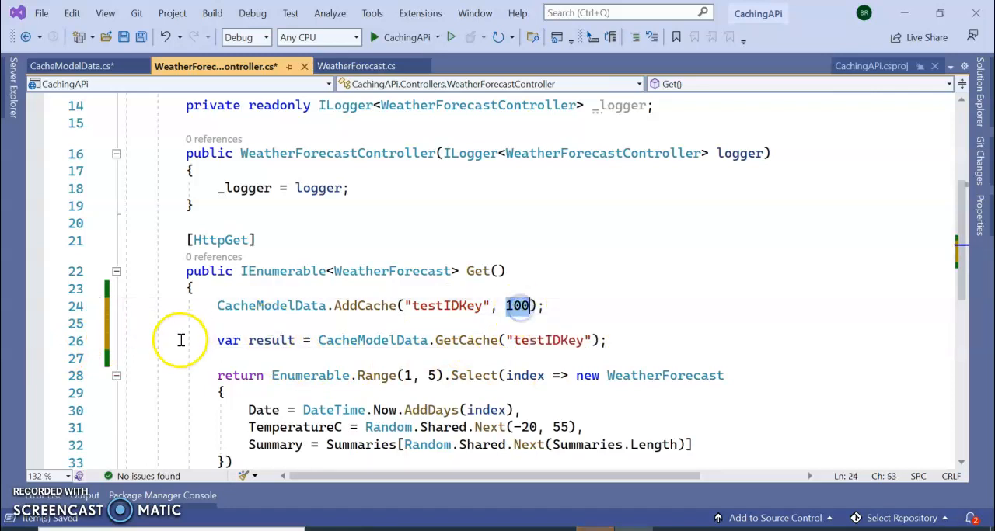
double_click(271, 305)
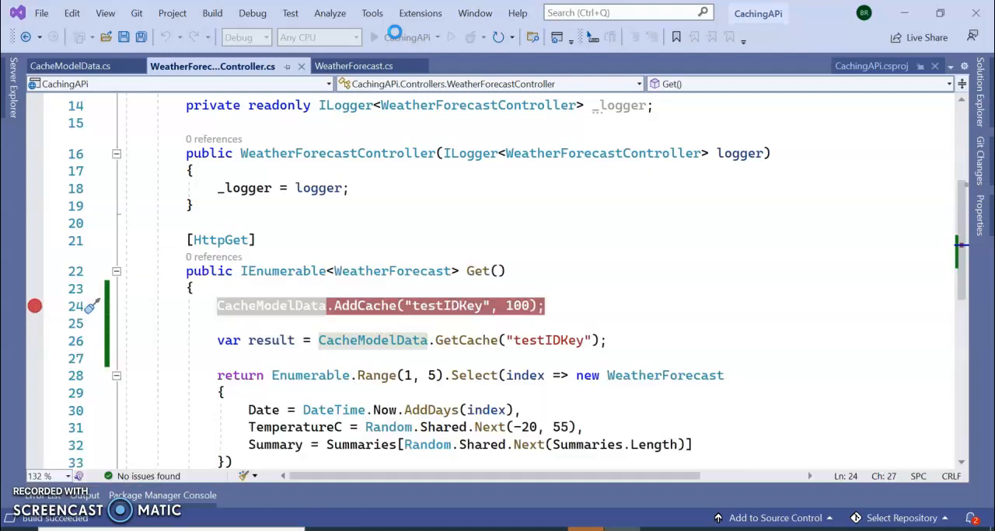
Debug the API, hit the AddCache breakpoint and step over the cache calls to the return.
left_click(373, 37)
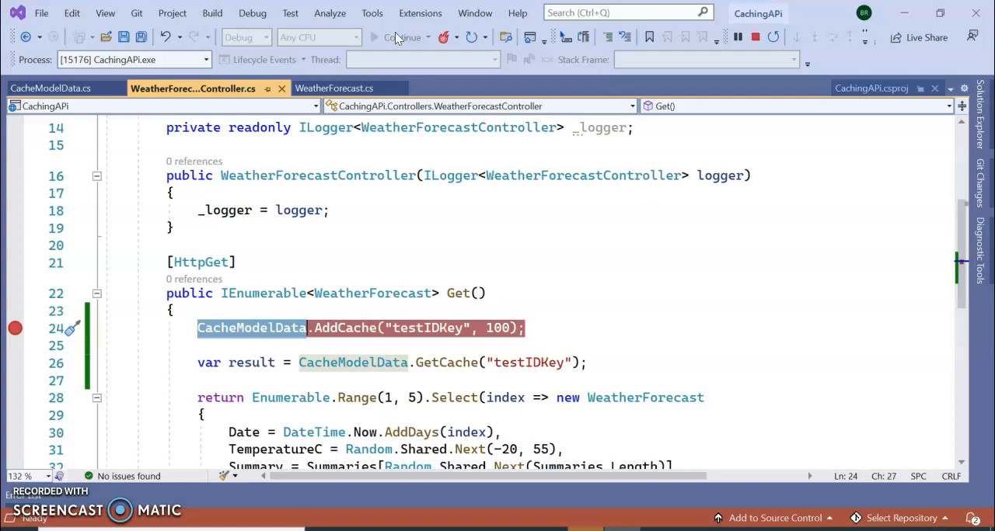
left_click(398, 37)
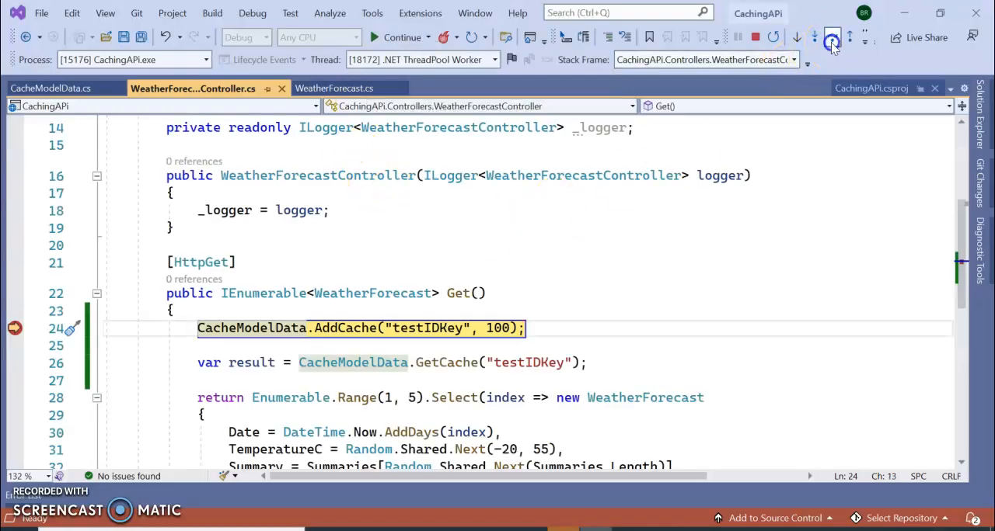
left_click(831, 37)
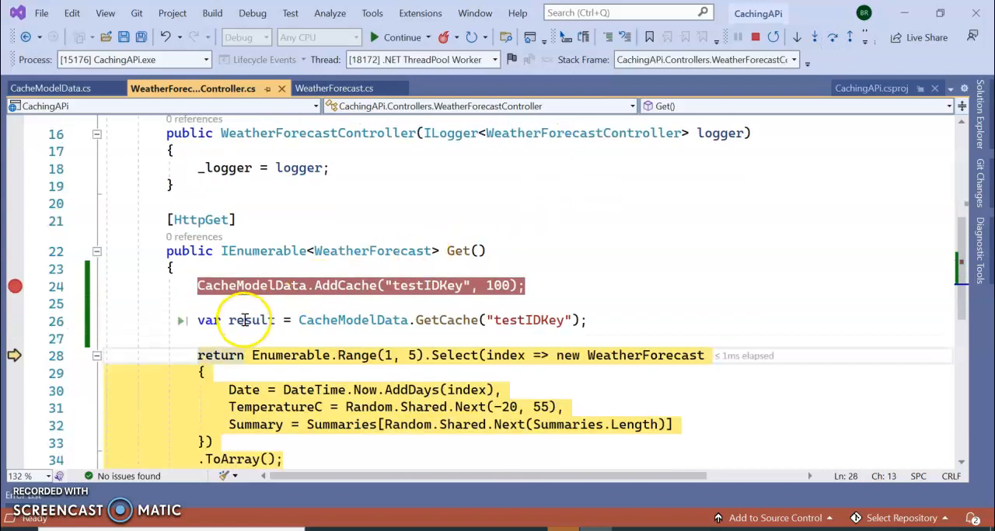
mouse_move(250, 320)
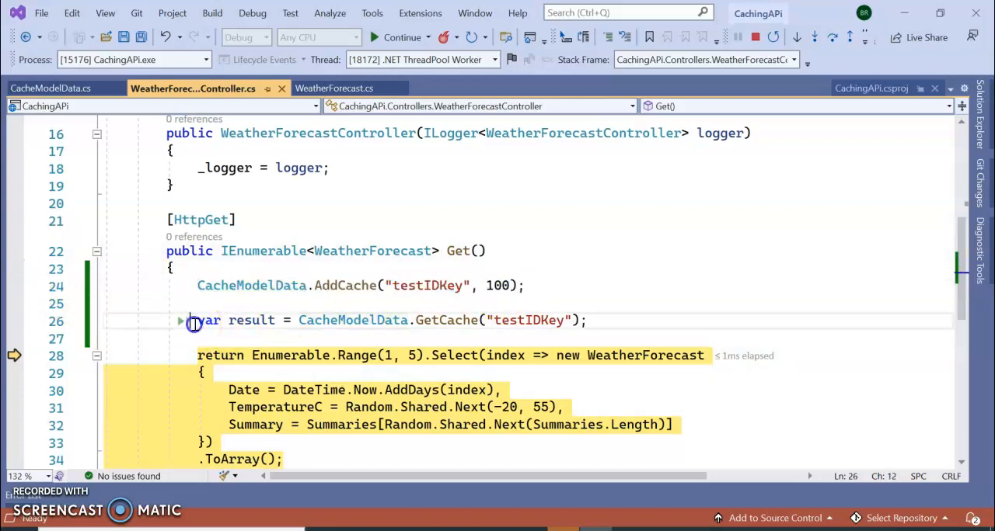
left_click(52, 87)
type("public static string")
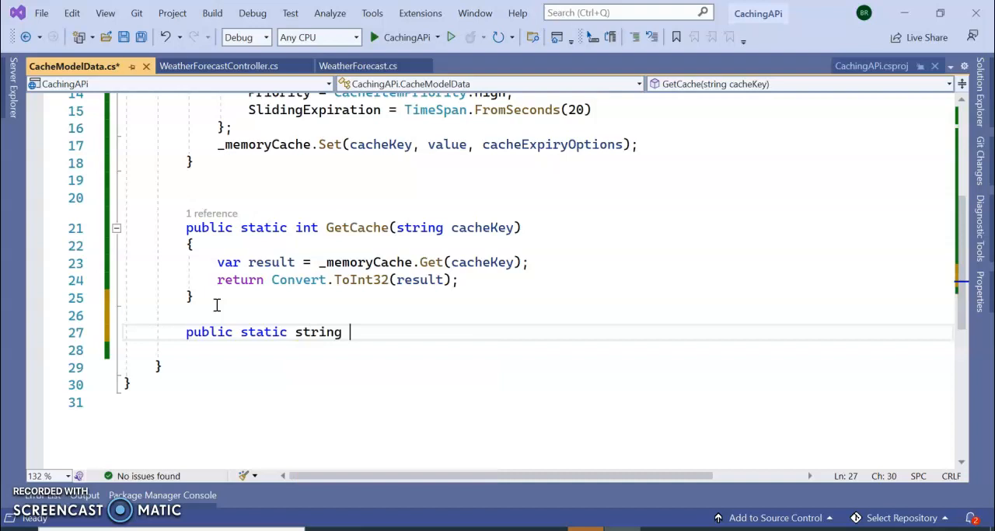
Write public static void DeleteCache(string cacheKey) calling _memoryCache.Remove(cacheKey).
type("Delete")
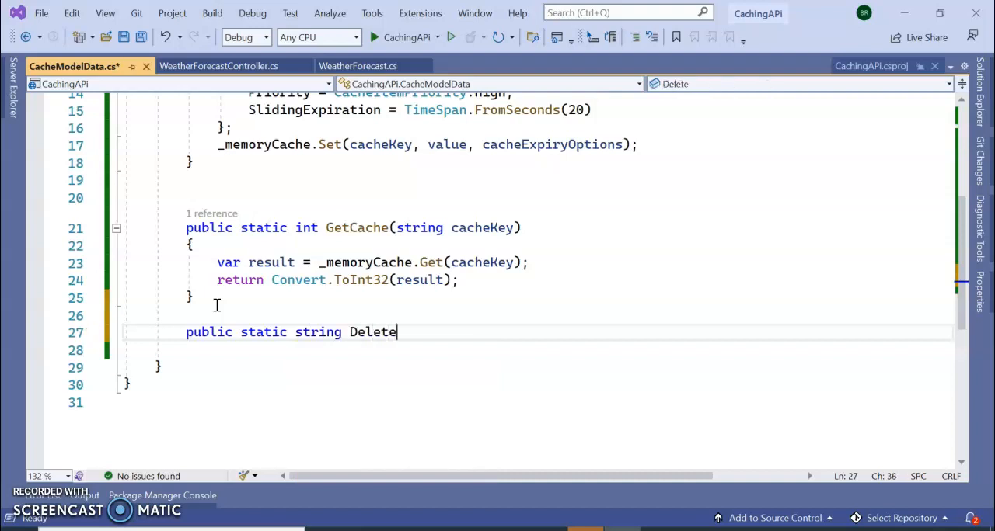
type("Cache()")
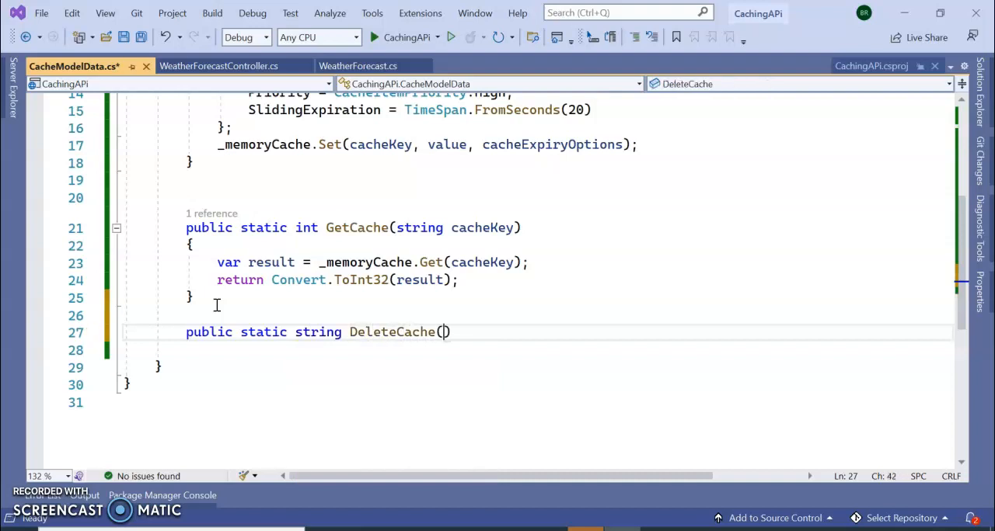
type("string")
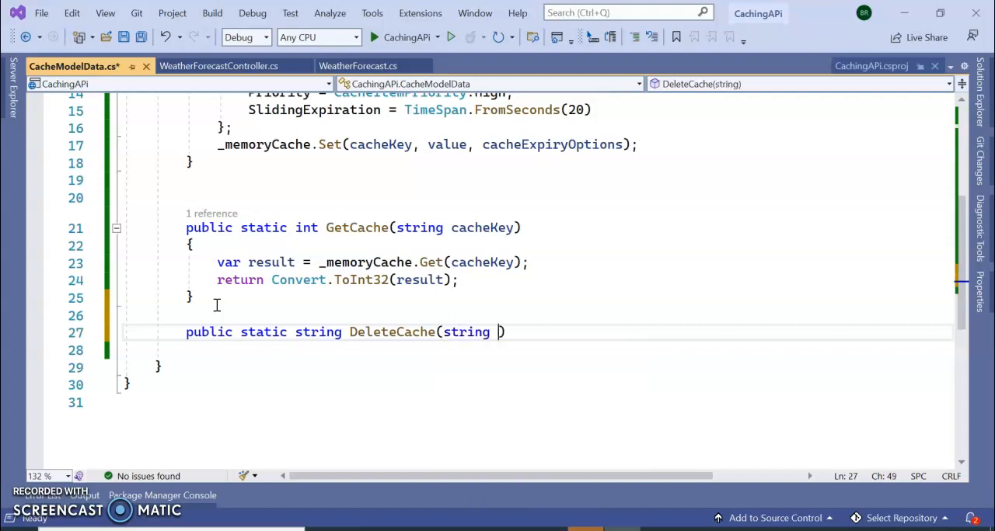
type("cacheKey")
left_click(538, 350)
type("{")
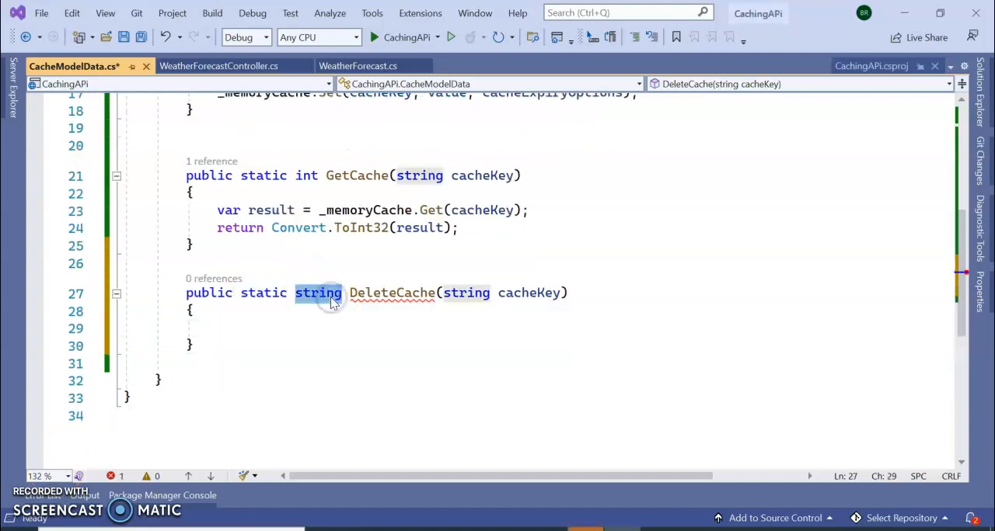
type("void")
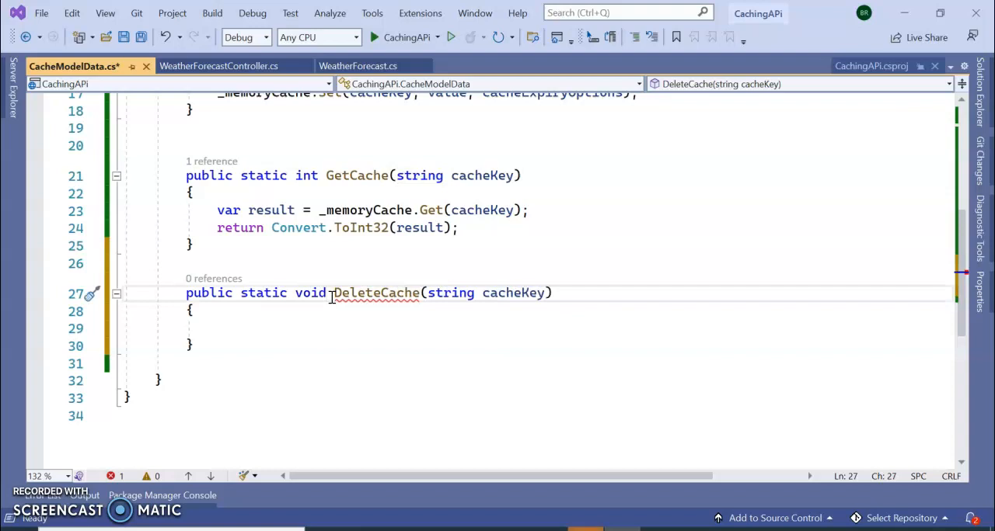
type("_memoryCache.Remove(cacheKey);")
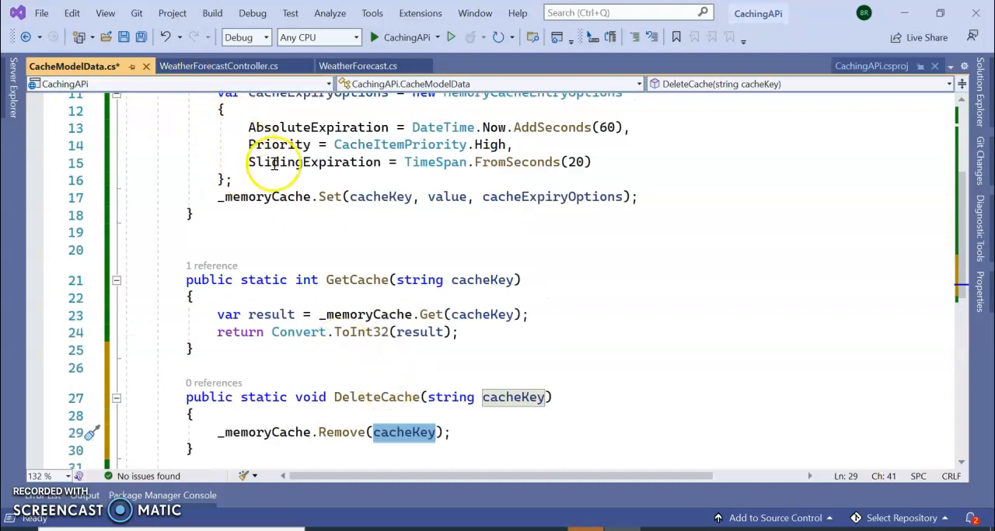
mouse_move(977, 124)
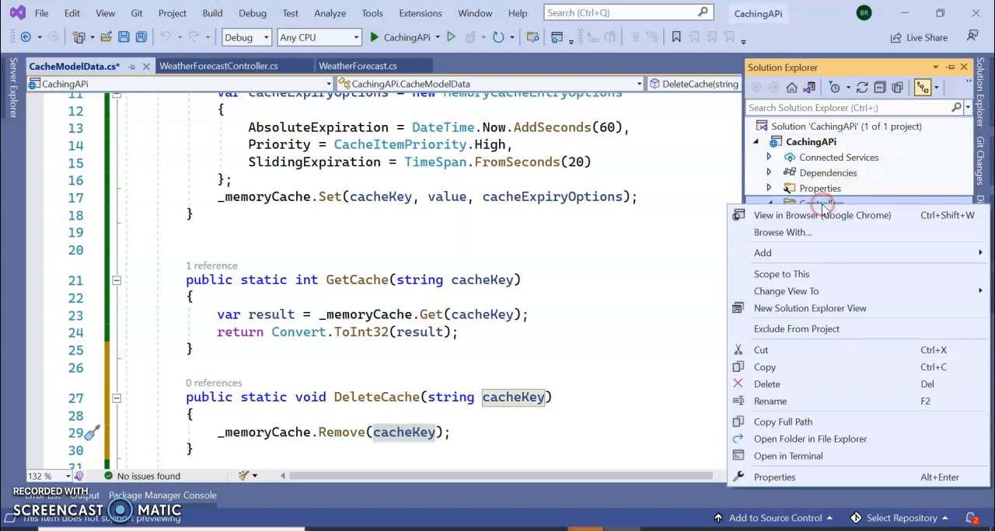
Add an API Controller - Empty to the Controllers folder.
left_click(761, 252)
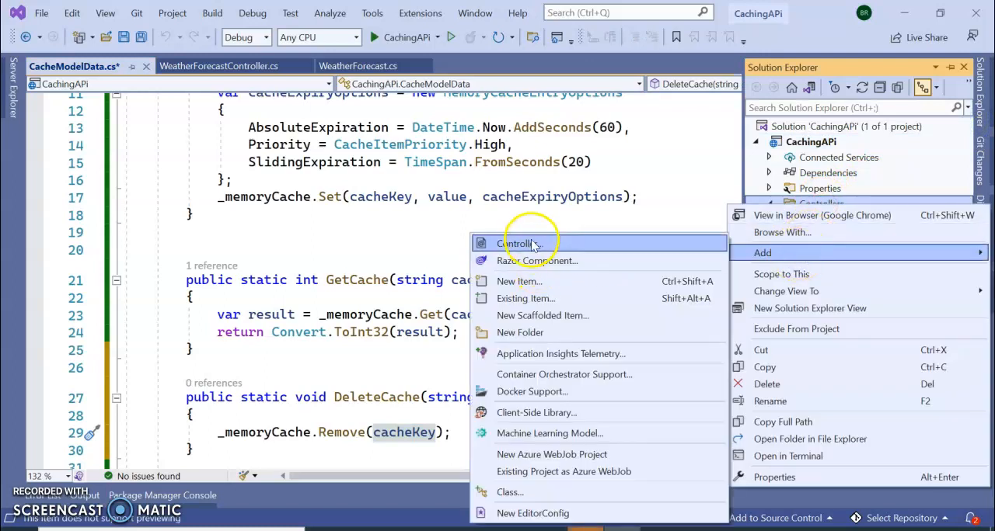
left_click(519, 244)
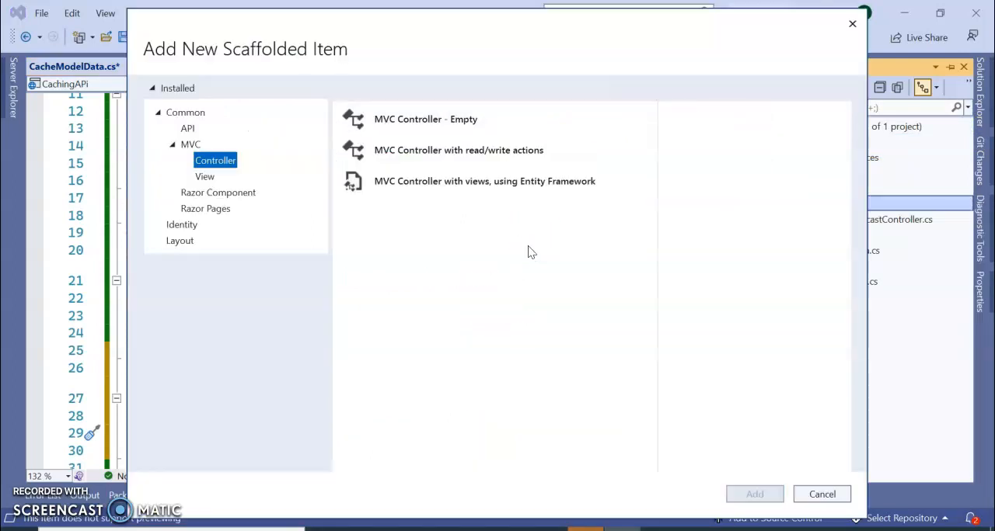
left_click(426, 118)
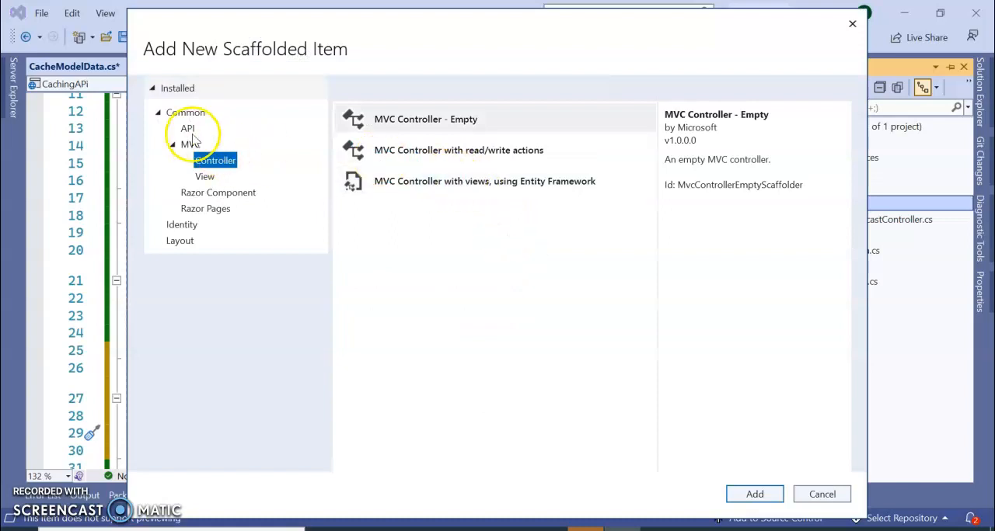
left_click(187, 127)
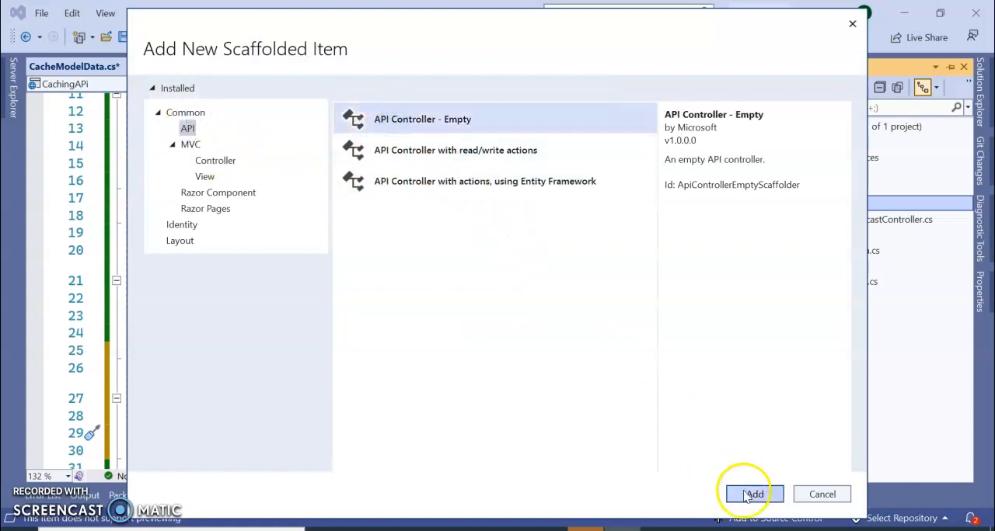
left_click(752, 494)
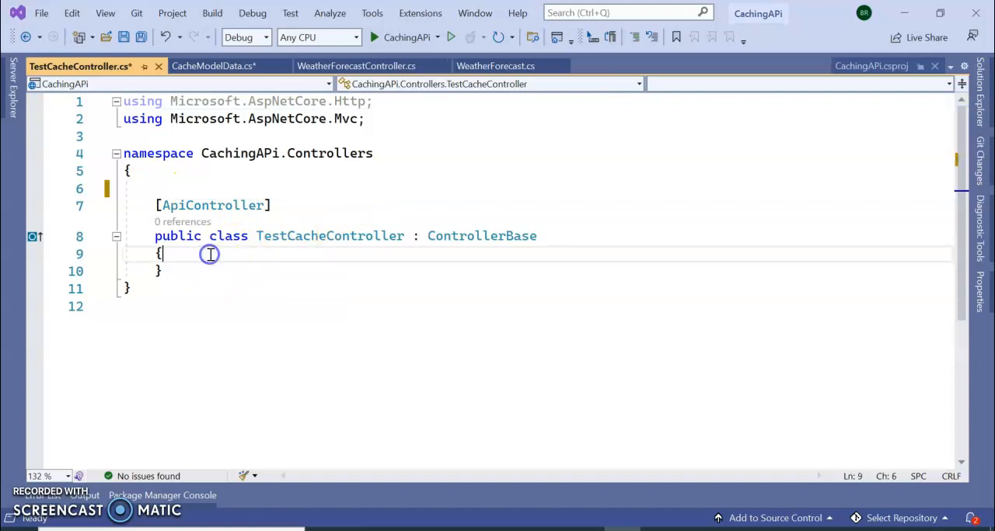
Add the api/[controller] route and start an [HttpGet] AddCache action in TestCacheController.
type("[Route(\"api/[controller]\")]")
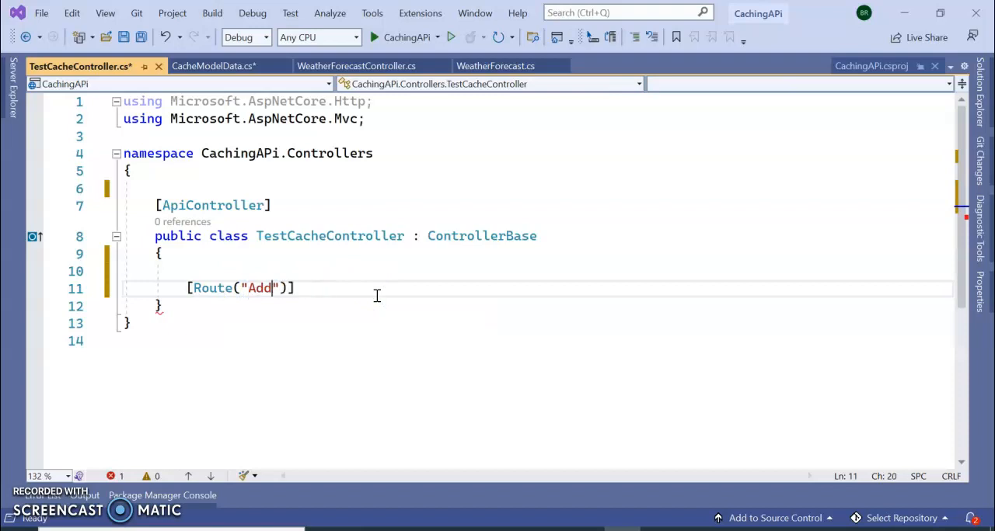
type("Cache")
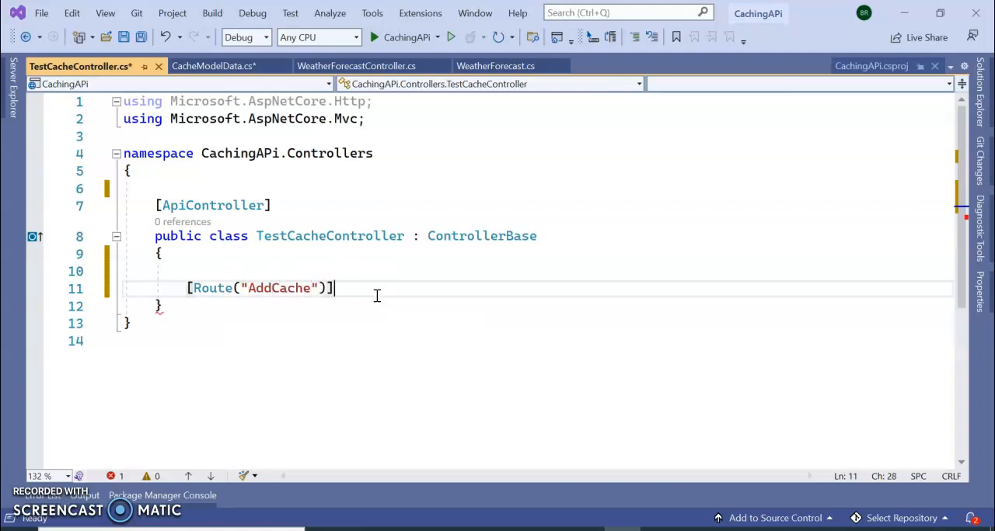
type("p")
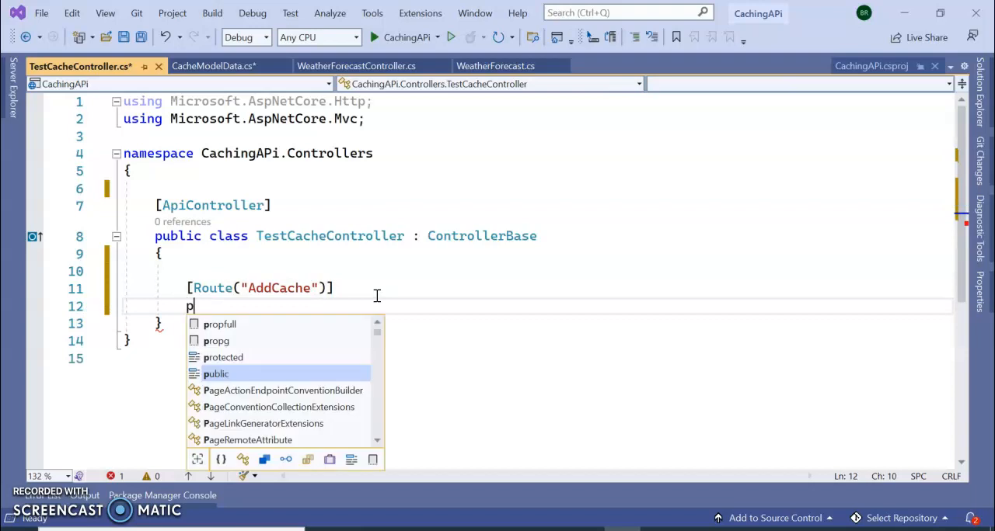
type("[htt")
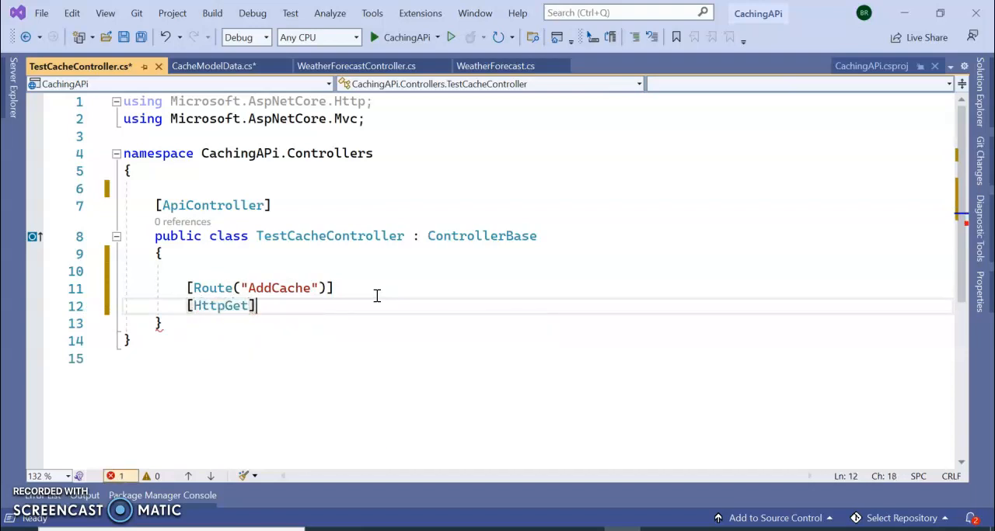
type("public")
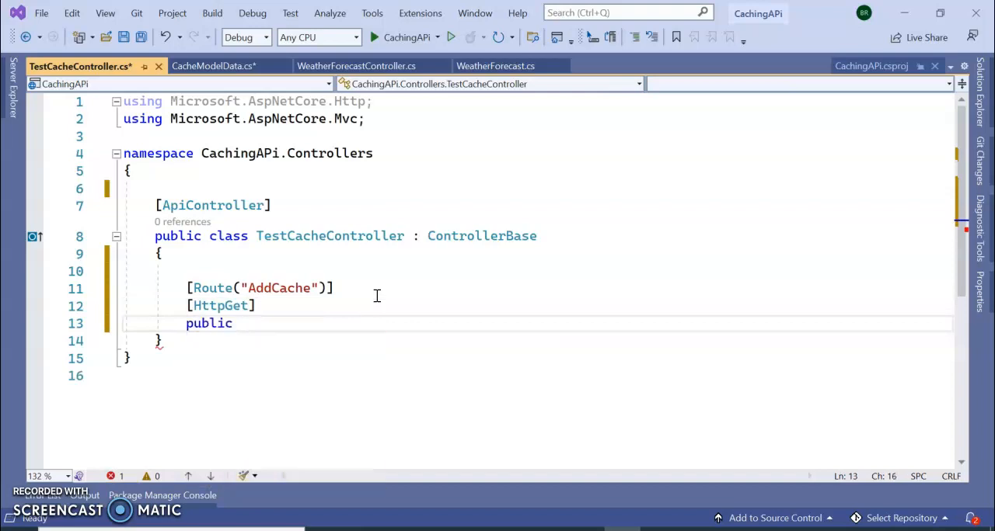
type("void")
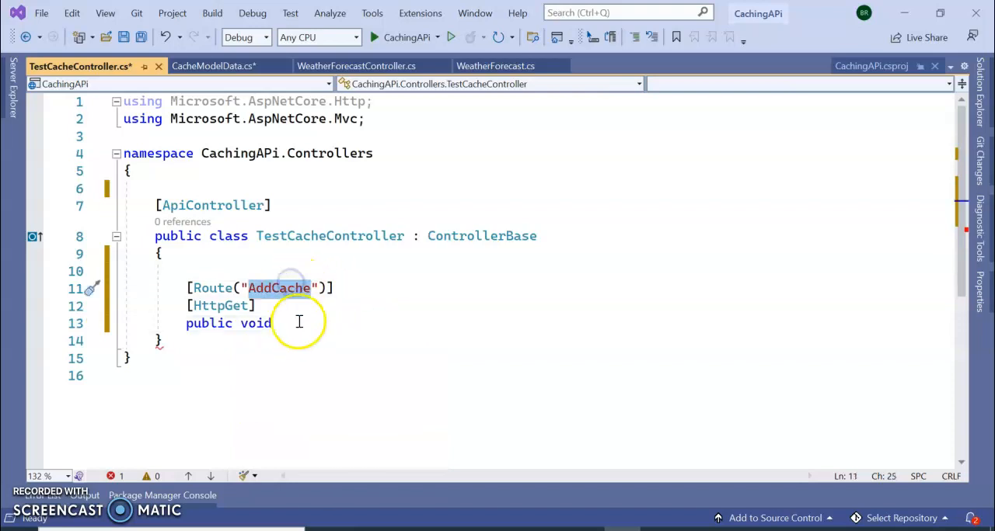
Make AddCache a static string method returning "Cache Added".
type("AddCache)")
type("{")
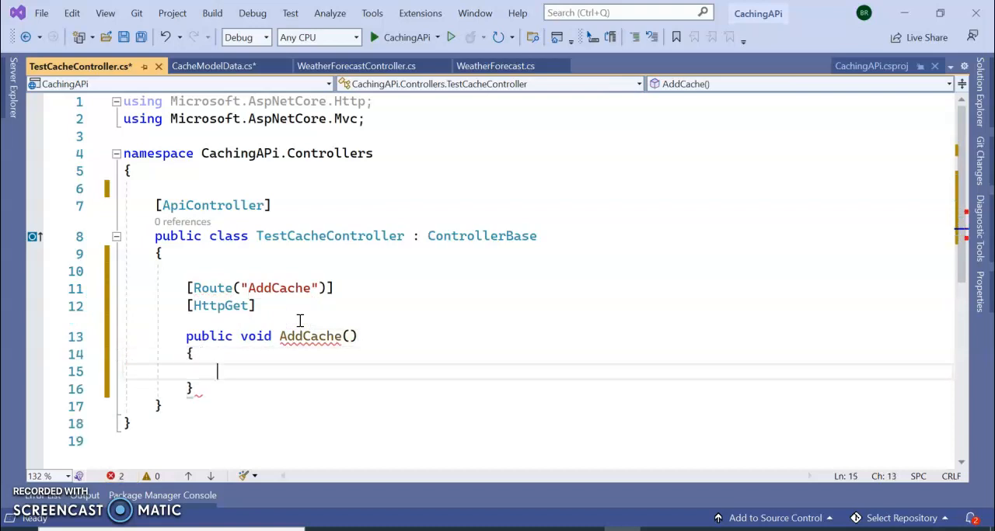
type("s")
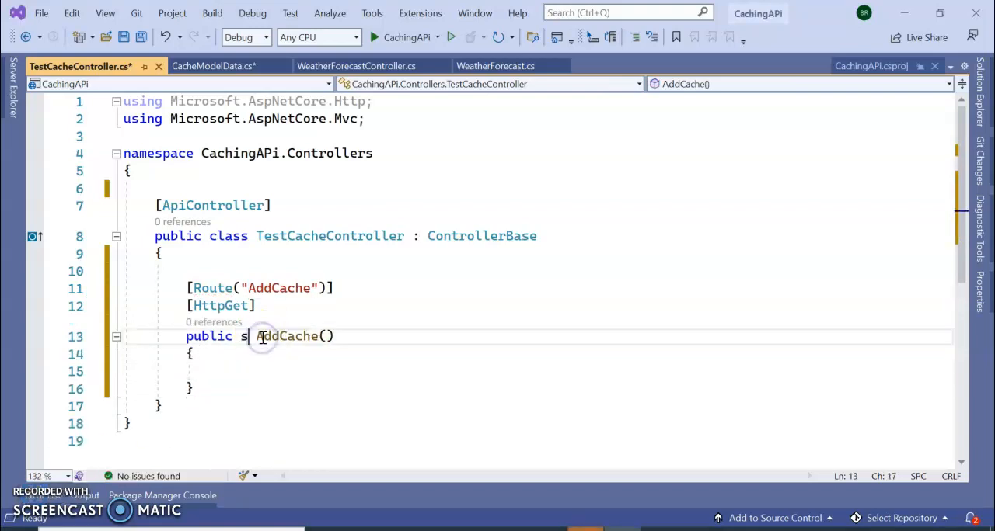
type("tatic stri")
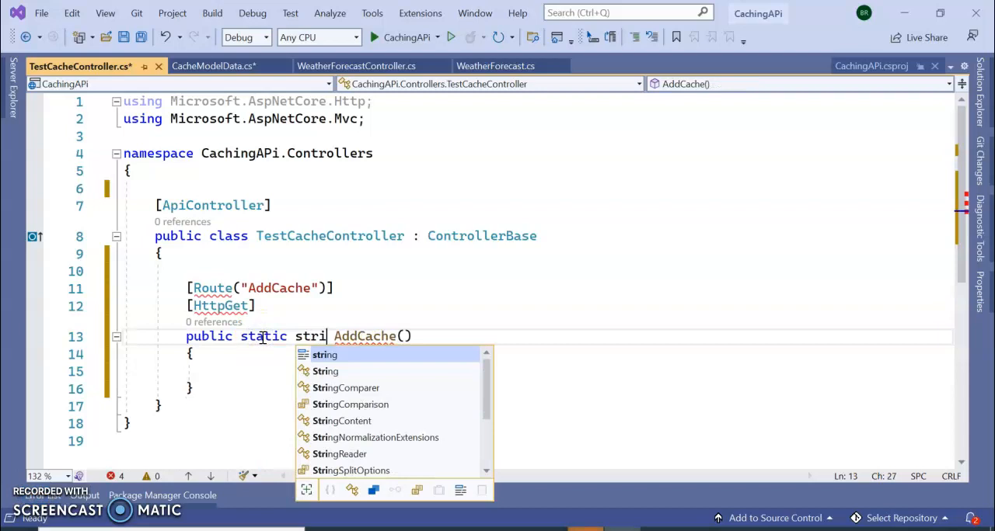
key("Tab")
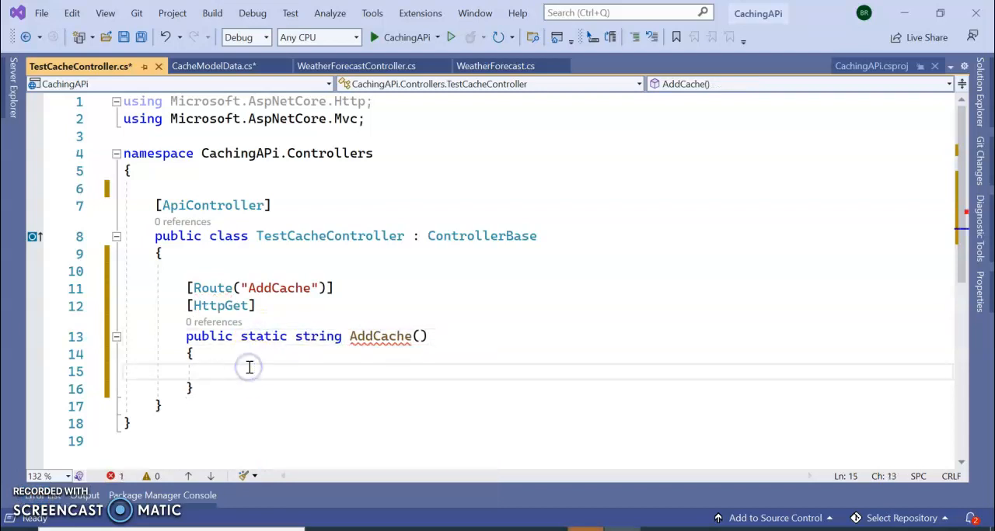
type("return \"\";")
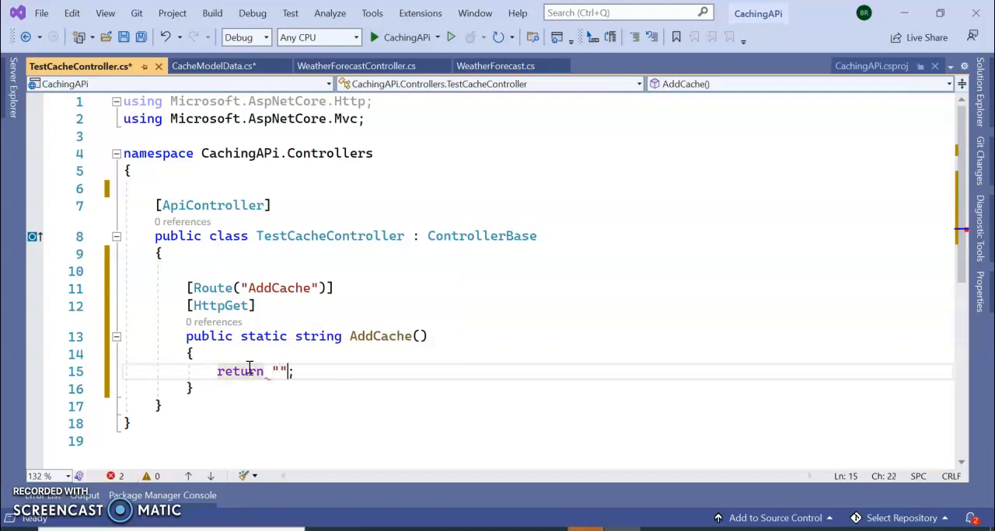
type("Cache Added")
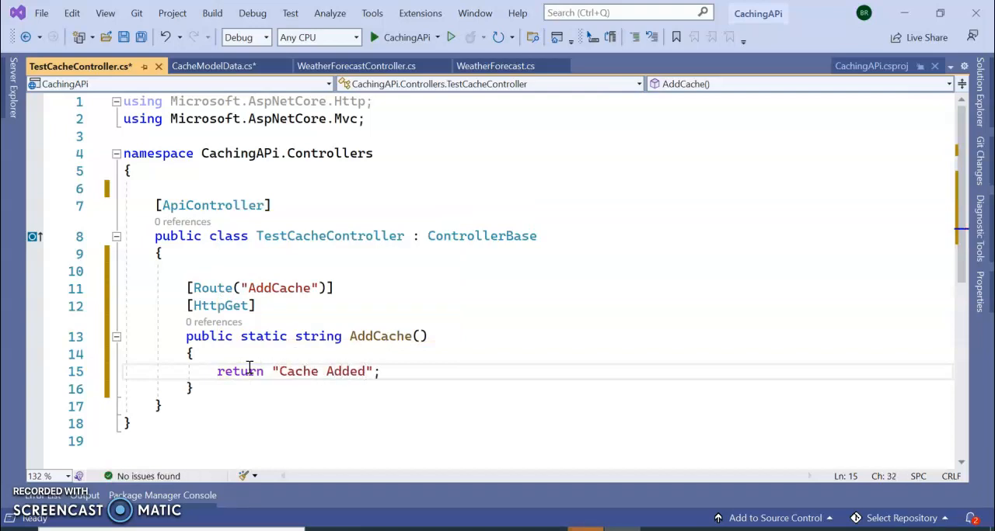
left_click(355, 65)
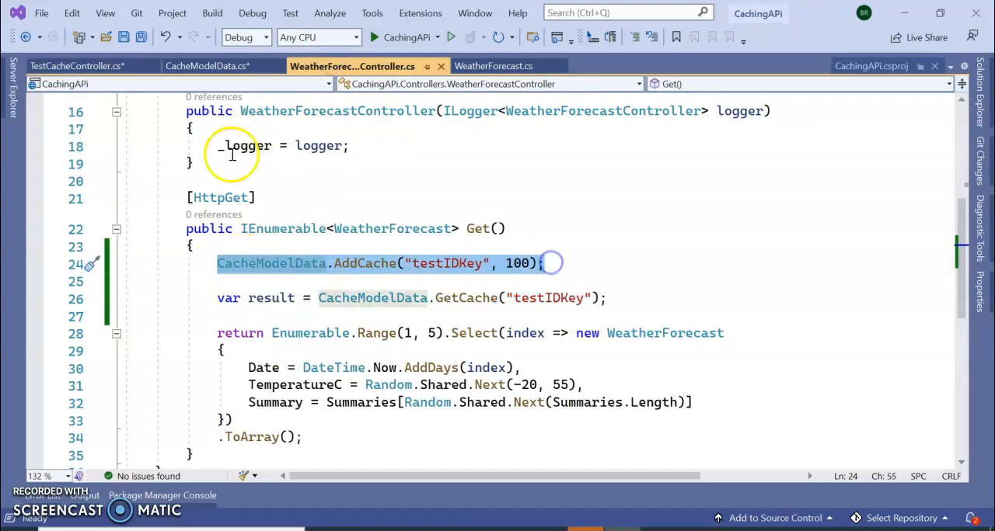
Have AddCache store 100 under "testIDKey" via CacheModelData.AddCache.
left_click(78, 65)
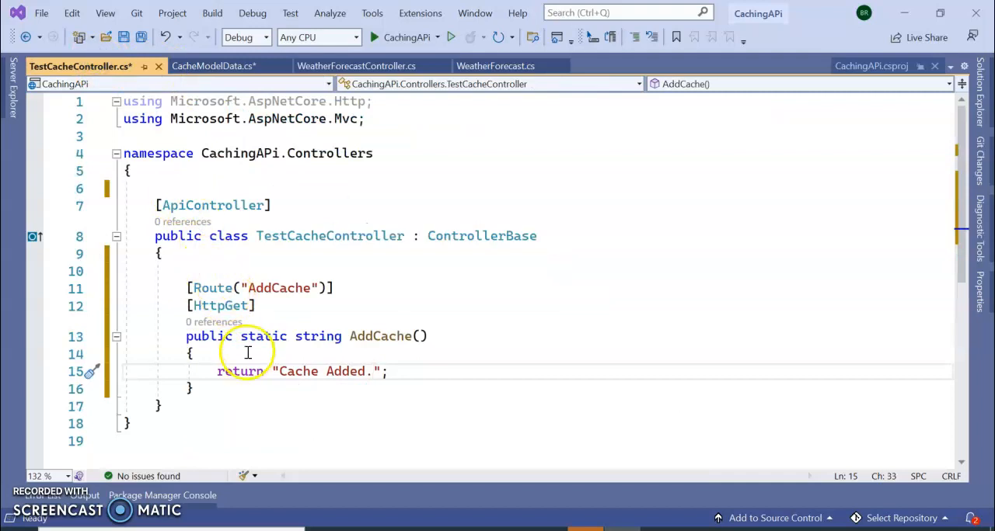
type("CacheModelData.AddCache(\"testIDKey\", 100);")
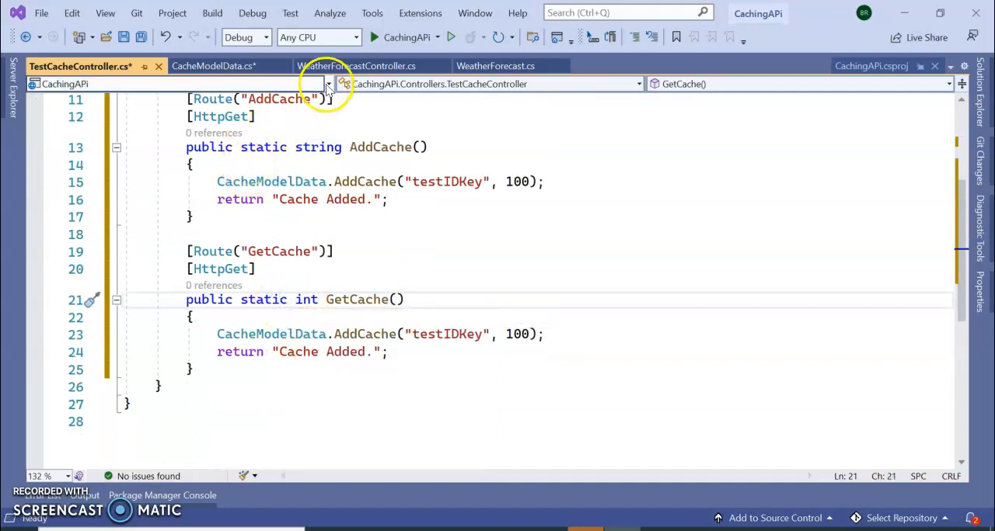
left_click(352, 65)
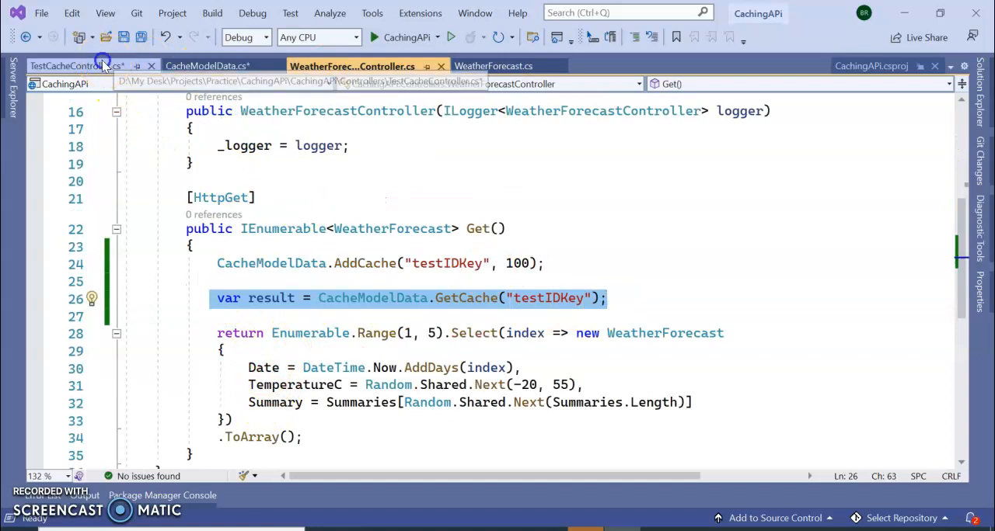
Add a GetCache action that reads "testIDKey" and returns result.
left_click(70, 66)
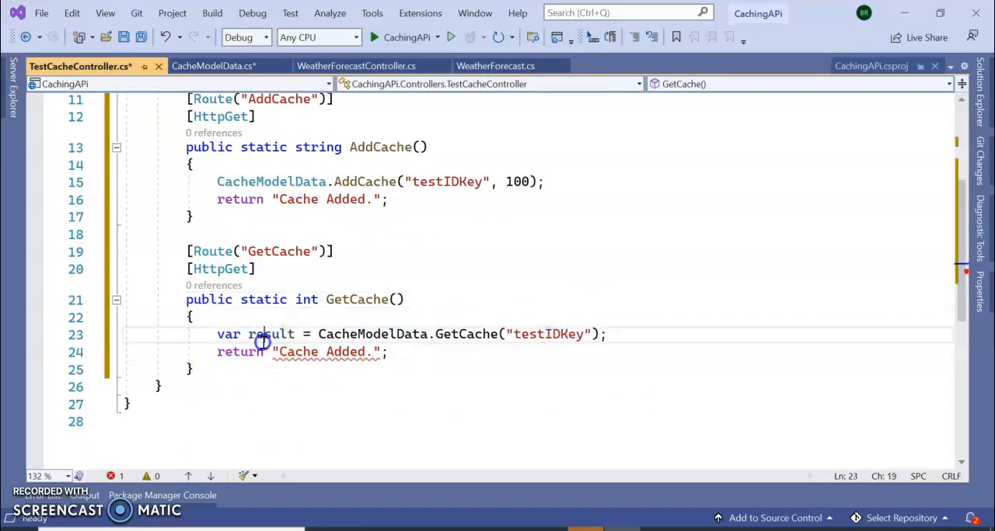
double_click(326, 351)
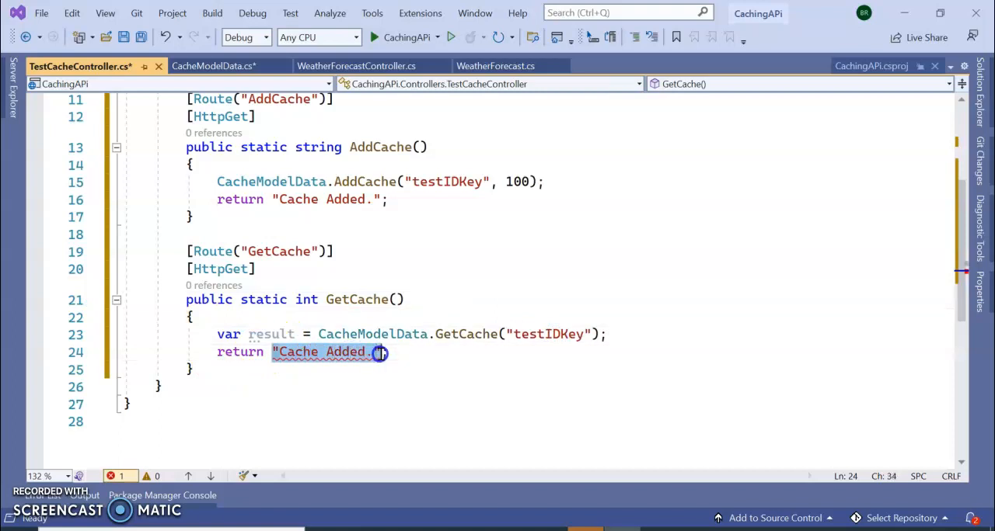
type("result;")
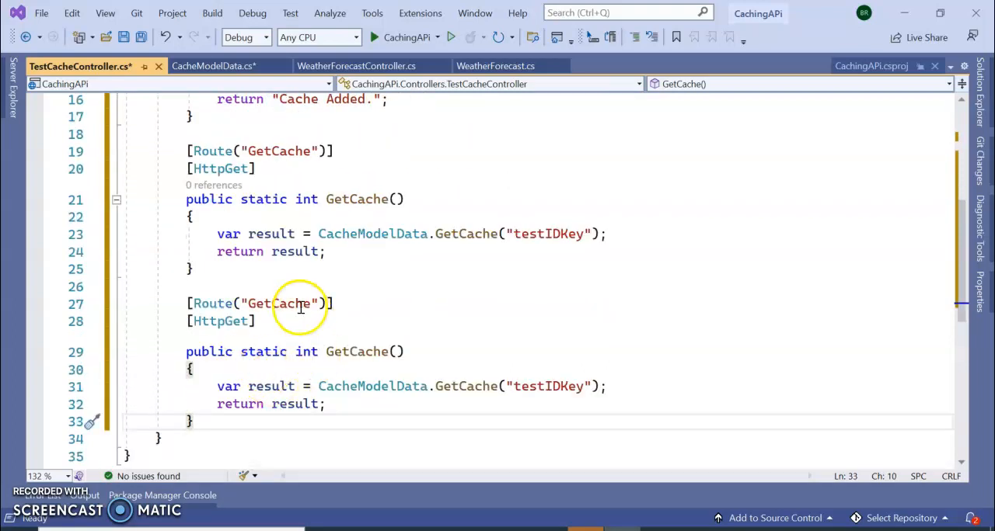
Rename the duplicated action to RemoveCache, calling DeleteCache("testIDKey") and returning "Cache Deleted.".
left_click(256, 304)
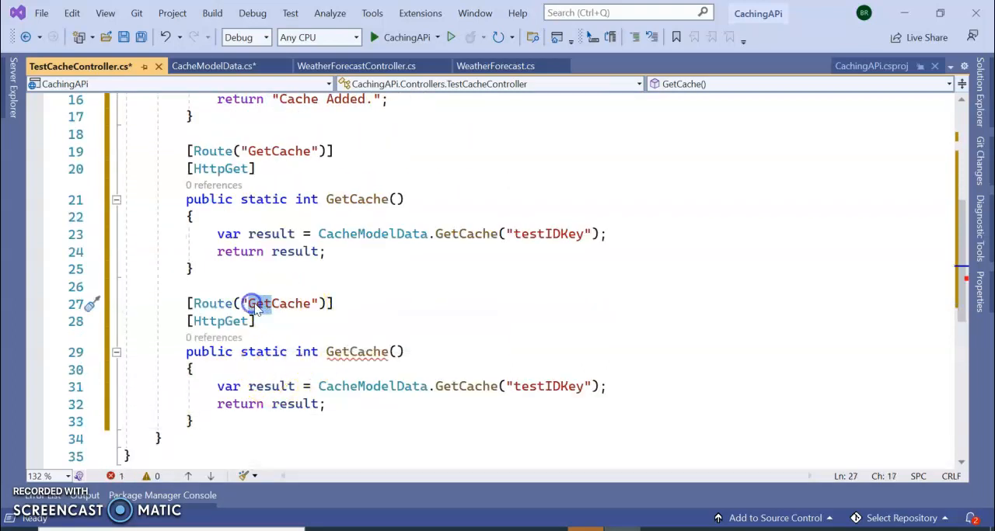
type("RemoveCache")
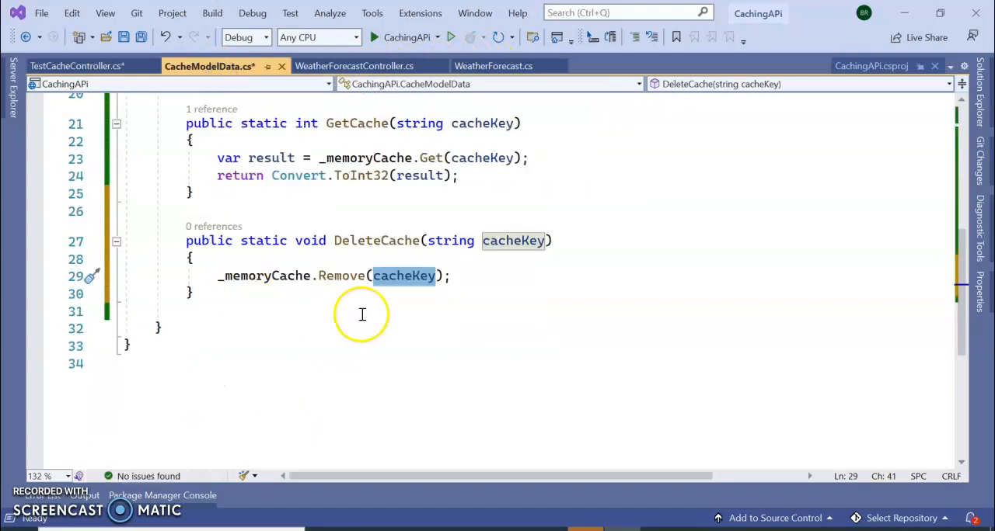
left_click(76, 65)
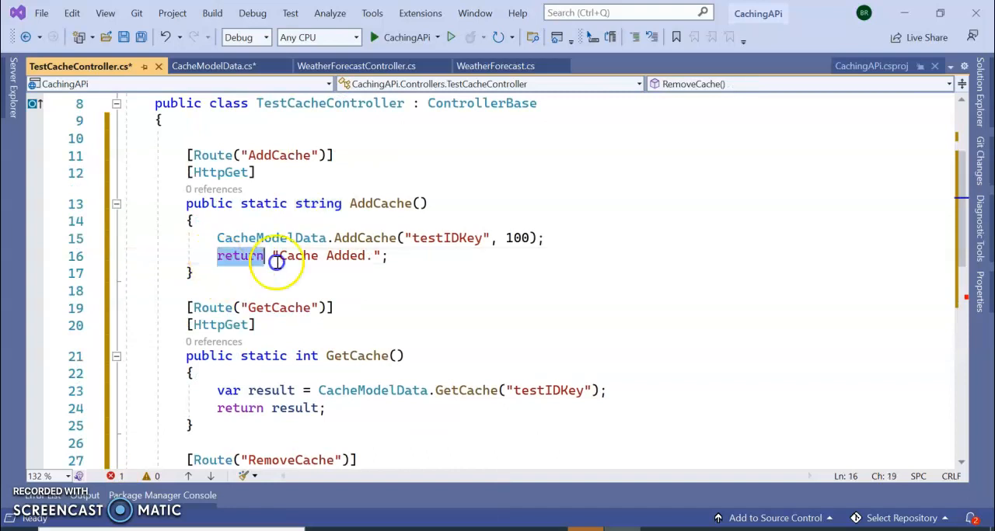
scroll("down", 3)
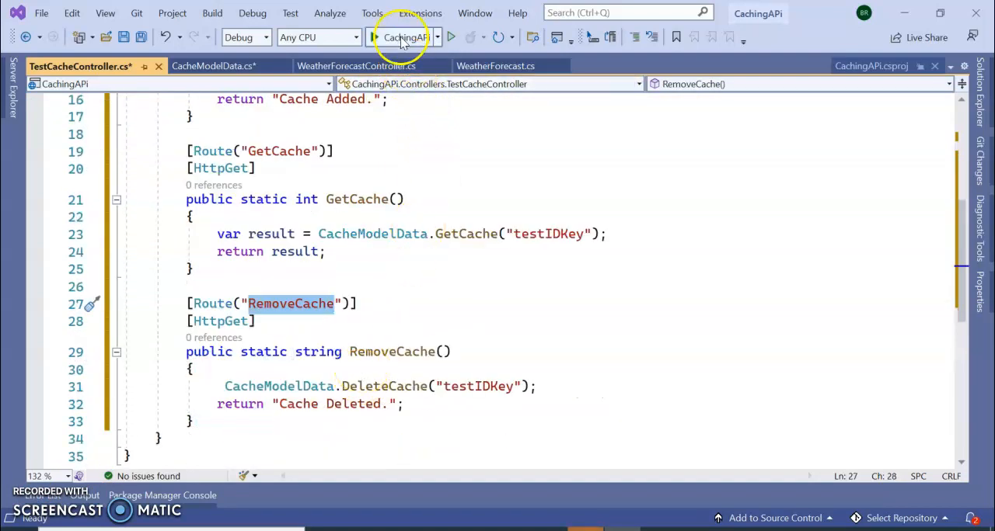
Run and stop the CachingAPI app, then clear the breakpoint on the AddCache line.
left_click(402, 37)
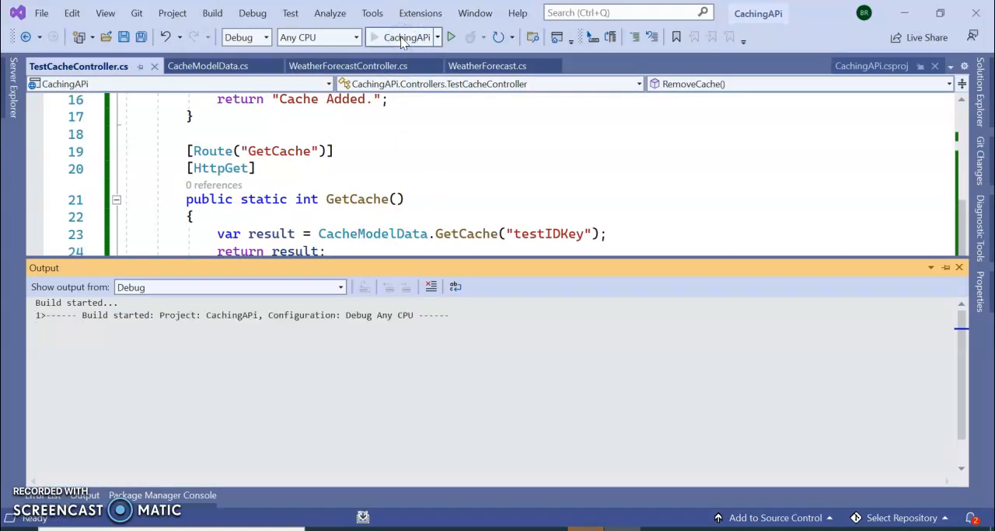
left_click(404, 37)
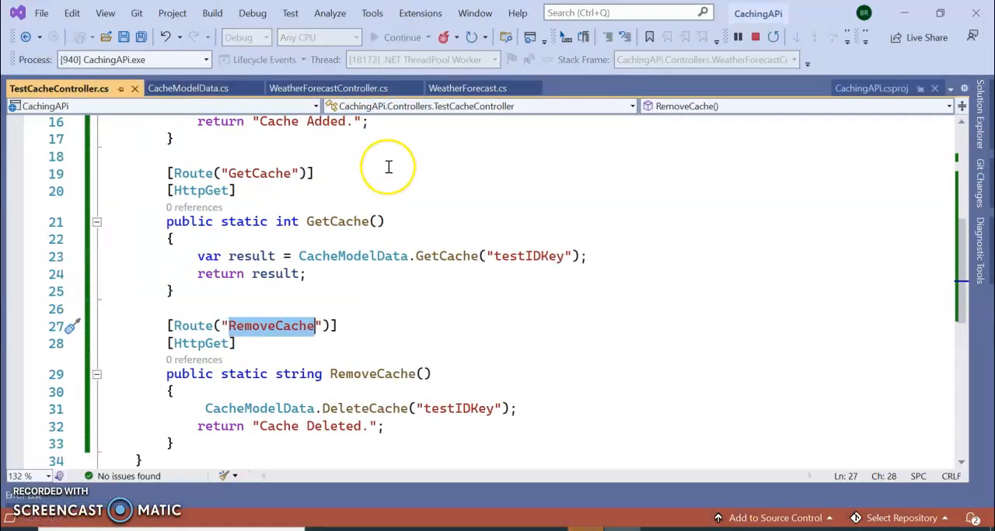
mouse_move(389, 173)
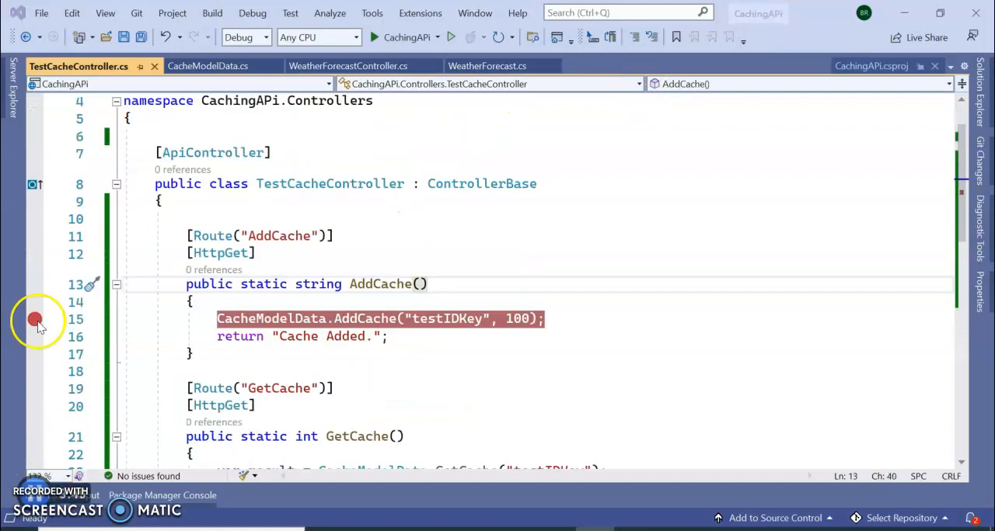
double_click(263, 283)
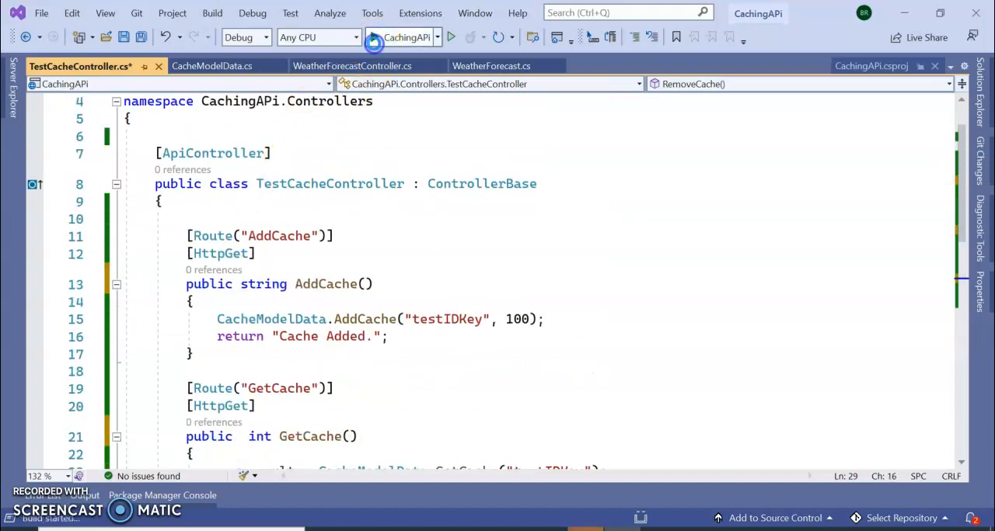
Start the CachingAPI app again with the non-static controller actions.
left_click(451, 37)
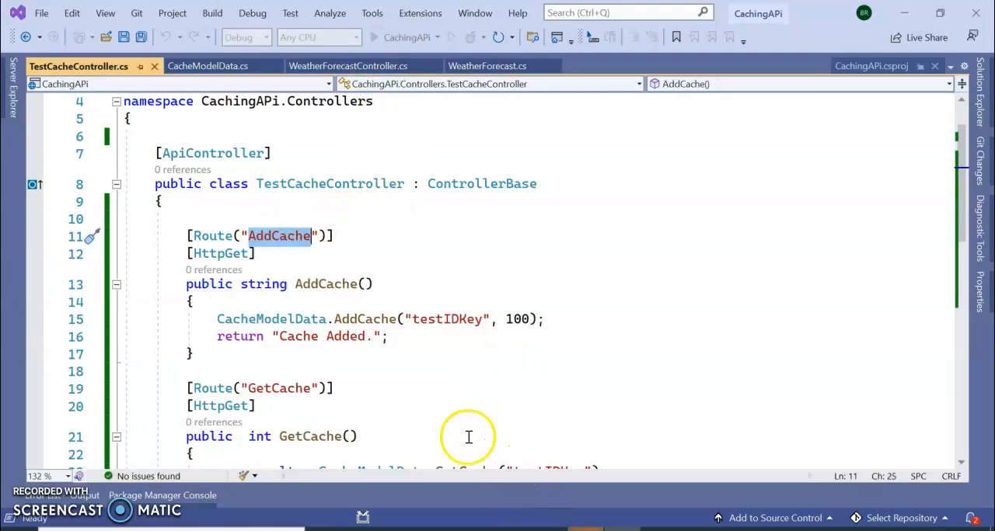
left_click(373, 38)
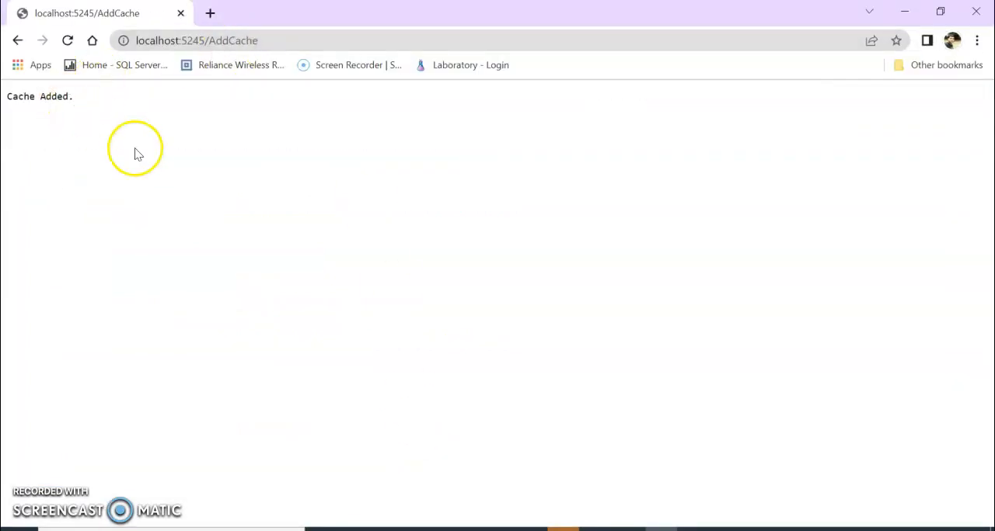
Reload localhost:5245/AddCache in Chrome to confirm it returns "Cache Added.".
left_click(67, 41)
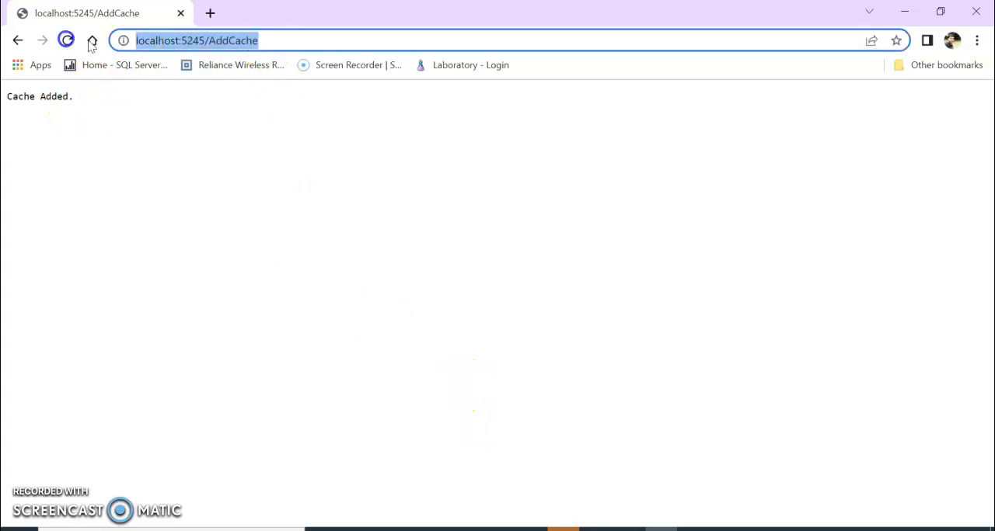
left_click(210, 12)
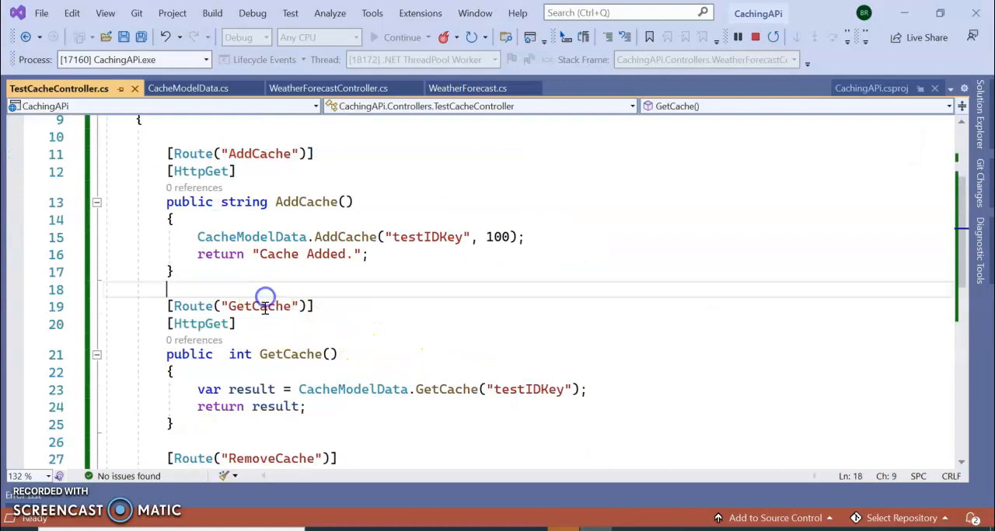
double_click(258, 306)
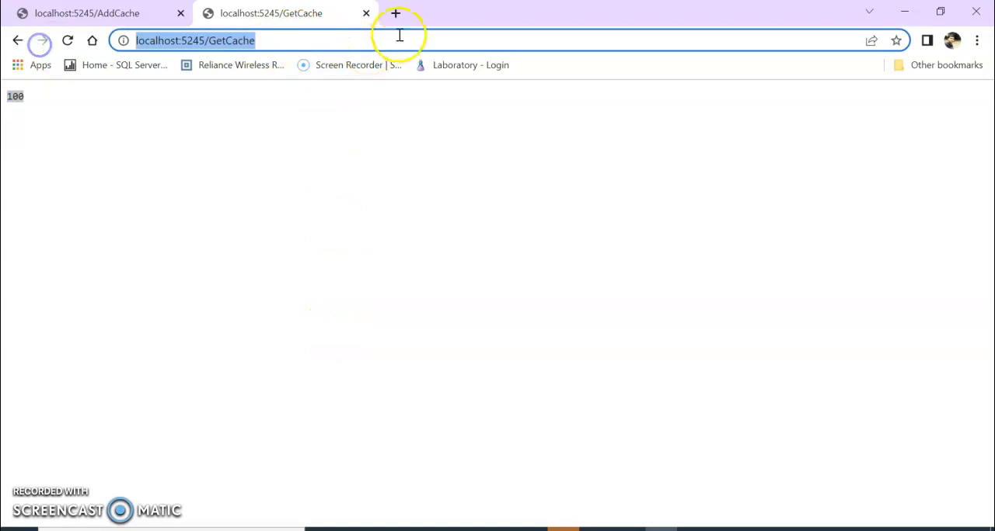
Request /GetCache and localhost:5245/RemoveCache in new tabs, getting 100 and "Cache Deleted.".
left_click(395, 13)
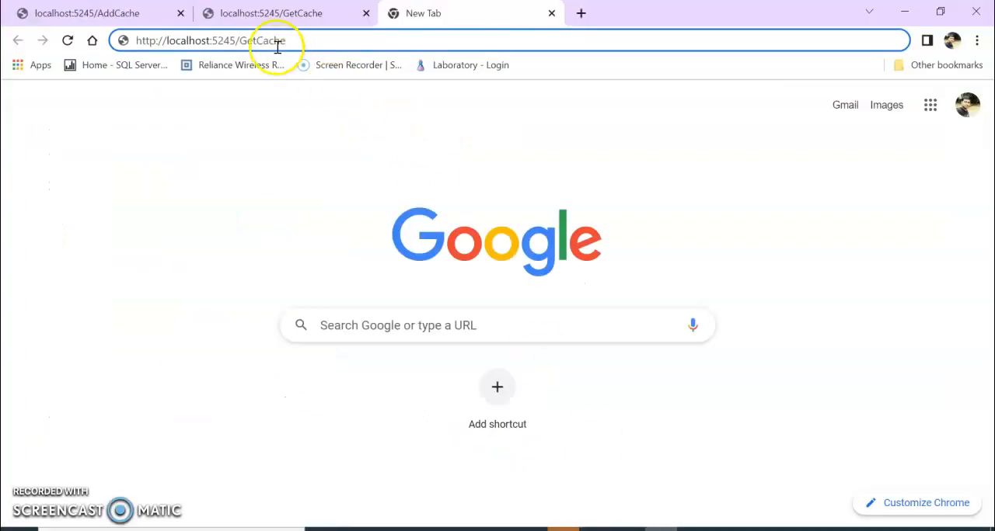
type("localhost:5245/RemoveCache")
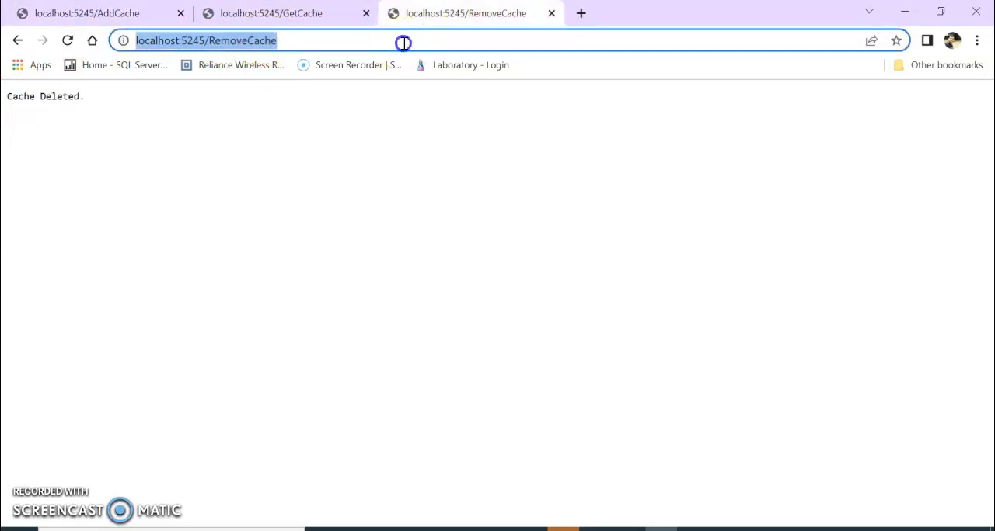